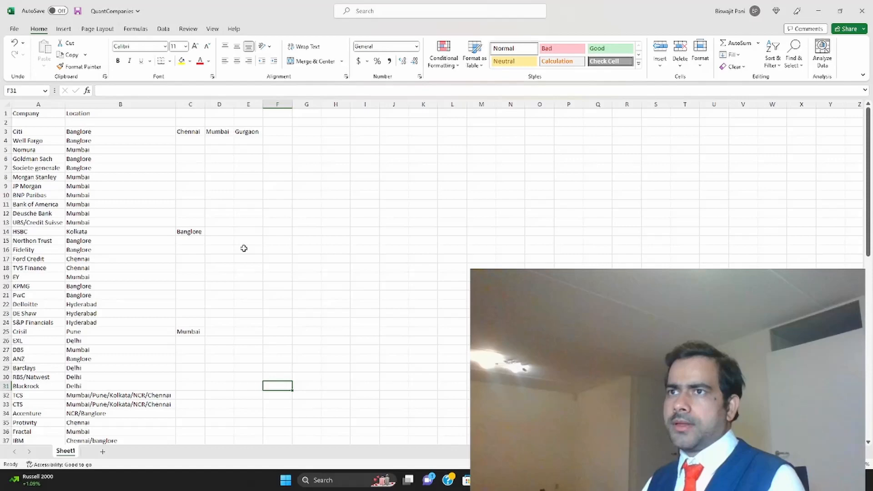
{"action": "mouse_move", "coordinate": [133, 309]}
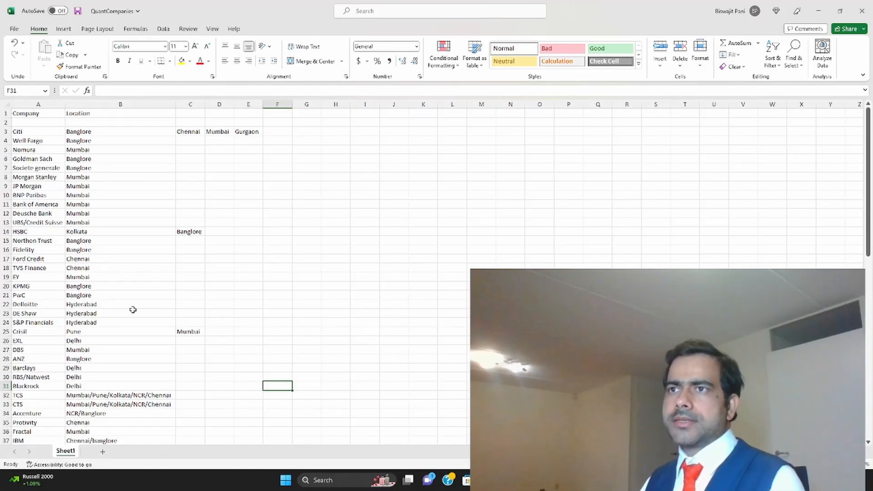
Review the bank rows Citi, Wells Fargo, Nomura and Societe generale with their Banglore locations
{"action": "scroll", "scroll_direction": "down", "scroll_amount": 3}
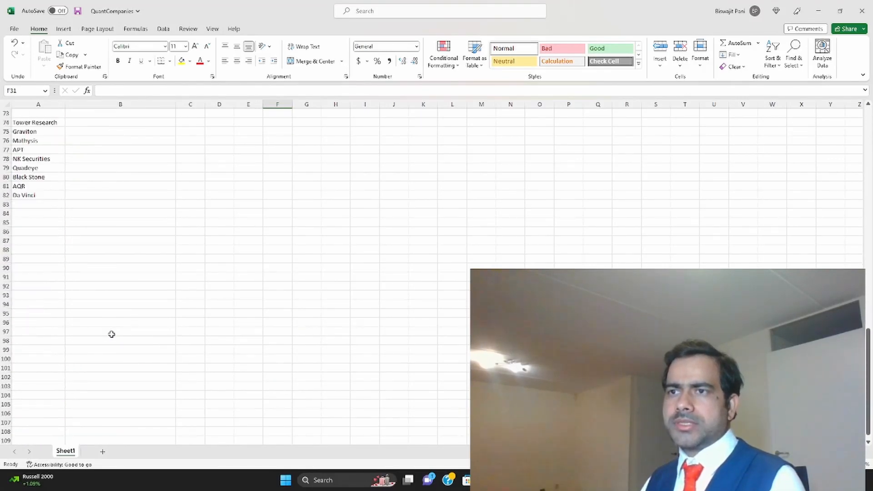
{"action": "scroll", "scroll_direction": "up", "scroll_amount": 3}
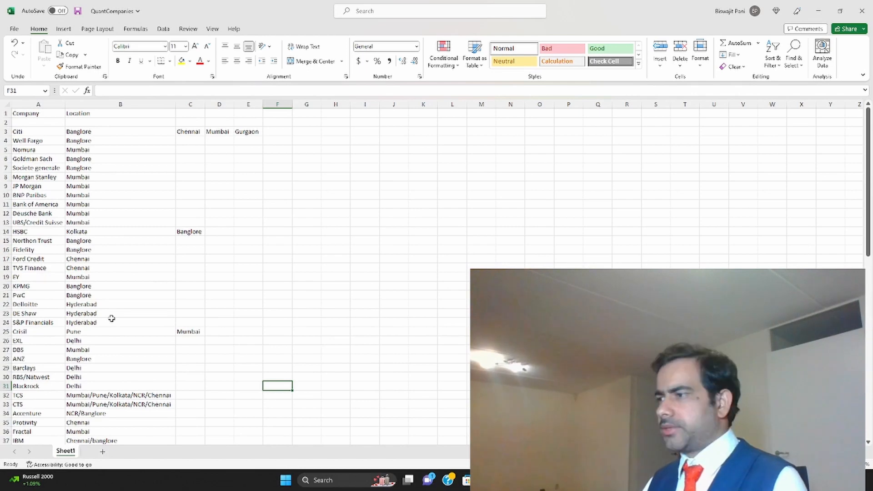
{"action": "left_click", "coordinate": [120, 203]}
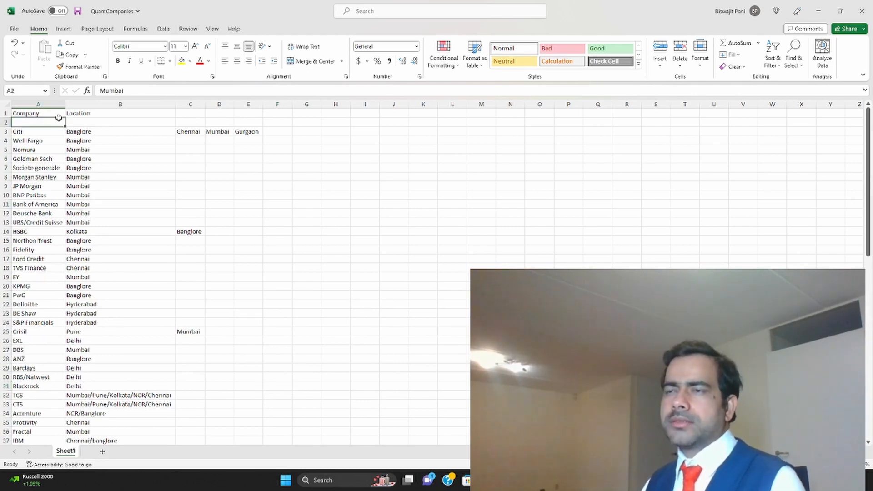
{"action": "left_click", "coordinate": [38, 131]}
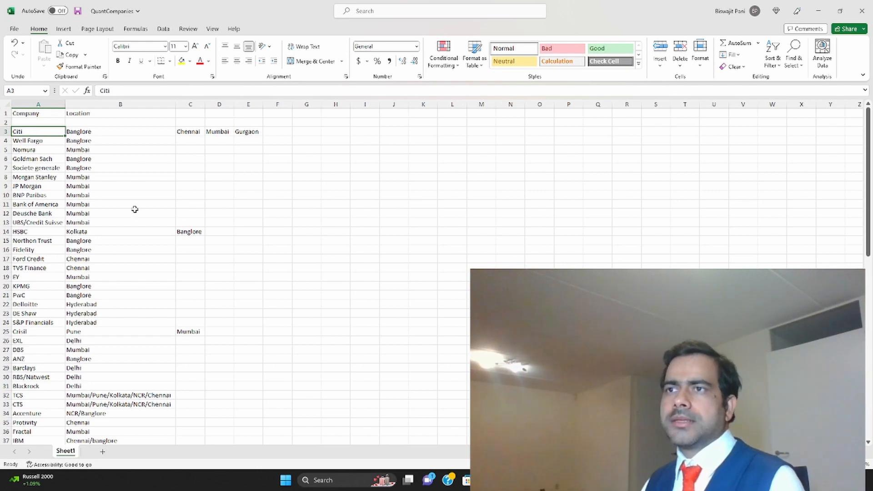
{"action": "left_click", "coordinate": [120, 130]}
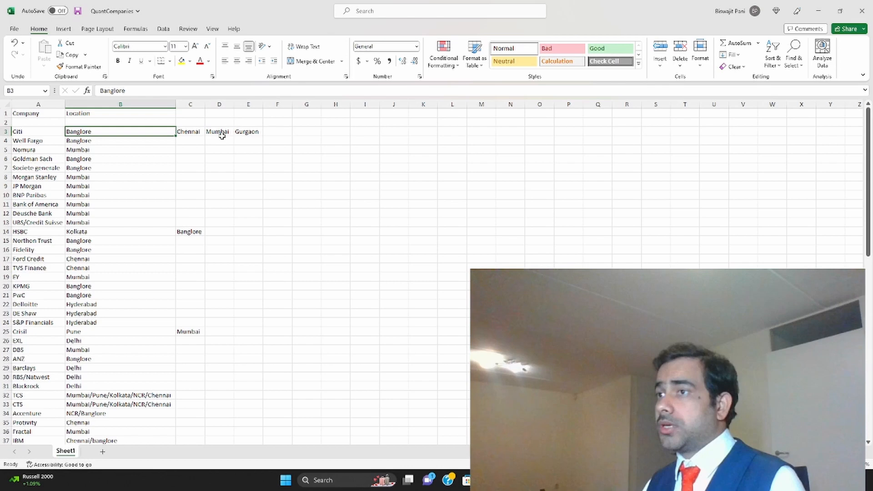
{"action": "left_click", "coordinate": [27, 140]}
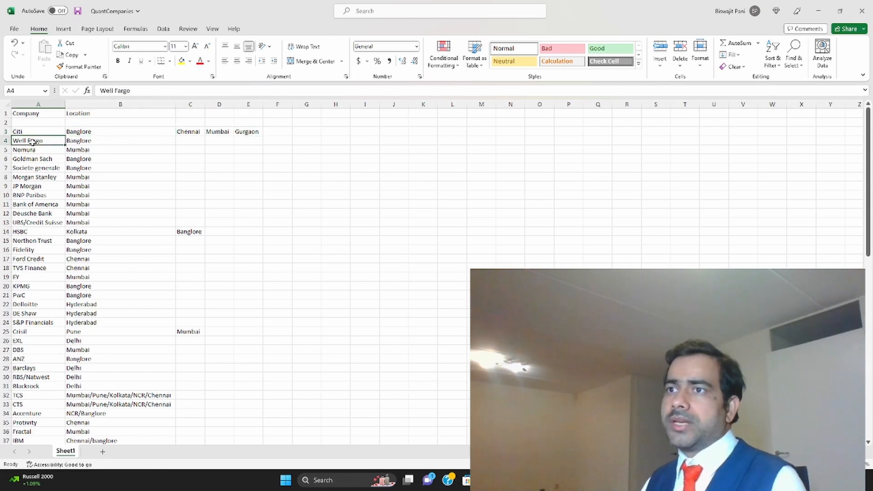
{"action": "mouse_move", "coordinate": [115, 149]}
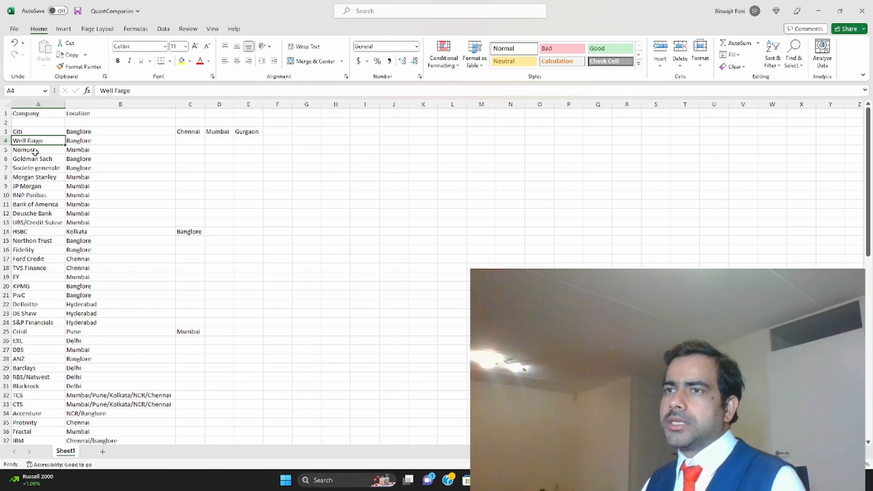
{"action": "left_click", "coordinate": [38, 149]}
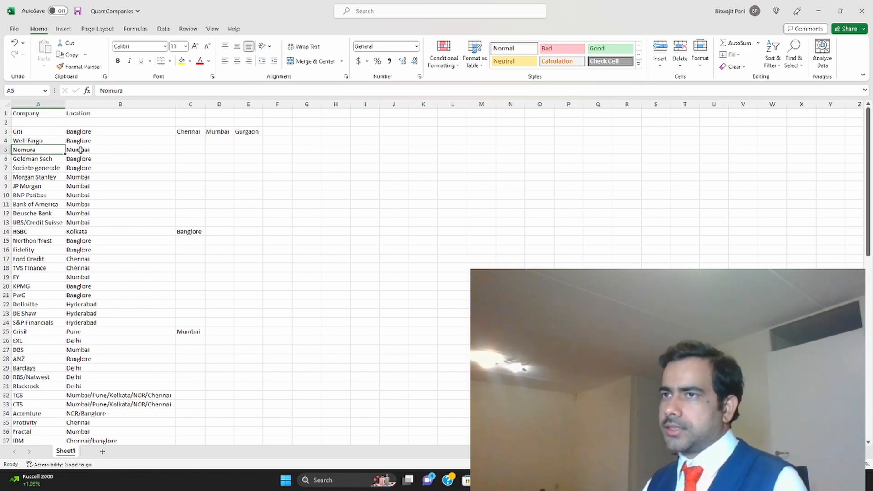
{"action": "left_click", "coordinate": [120, 150]}
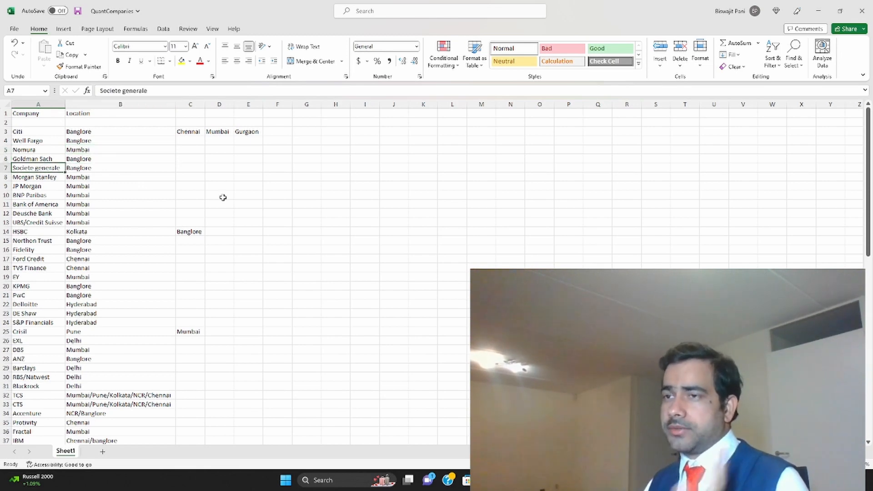
{"action": "left_click", "coordinate": [120, 167]}
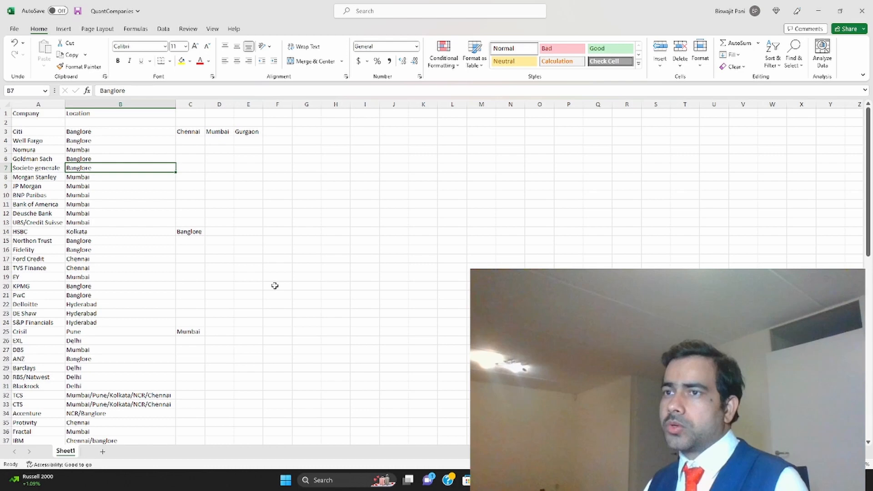
{"action": "mouse_move", "coordinate": [312, 299]}
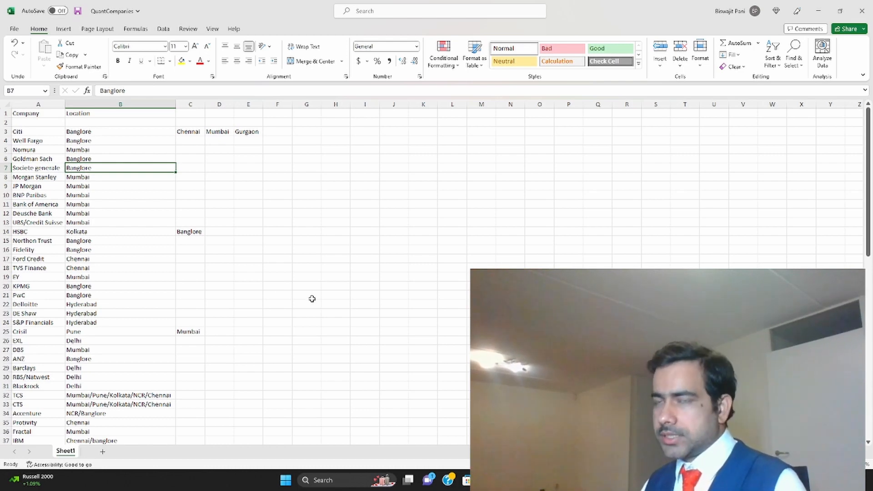
{"action": "mouse_move", "coordinate": [111, 244]}
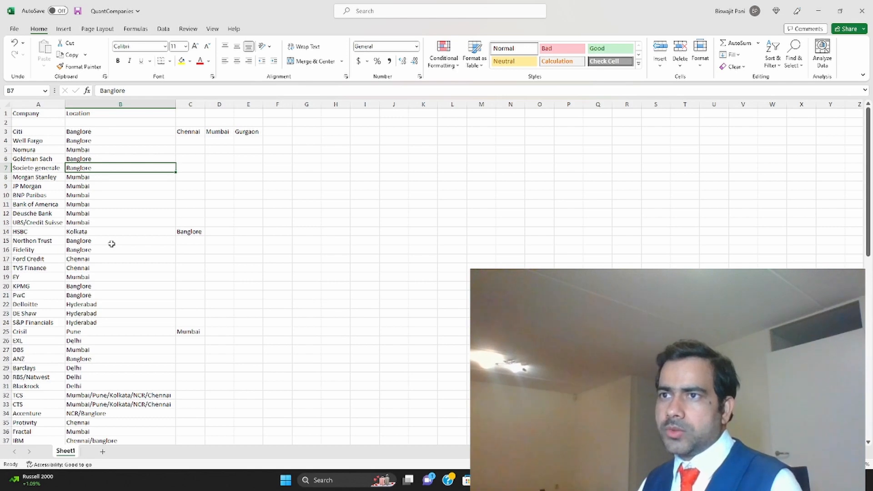
Check the Mumbai-based banks Morgan Stanley through UBS and HSBC's Kolkata/Banglore offices
{"action": "left_click", "coordinate": [120, 177]}
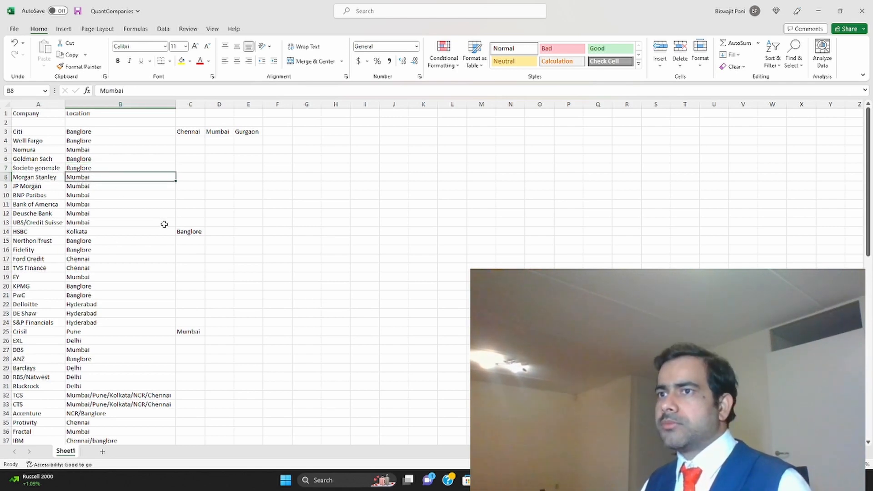
{"action": "left_click", "coordinate": [120, 185]}
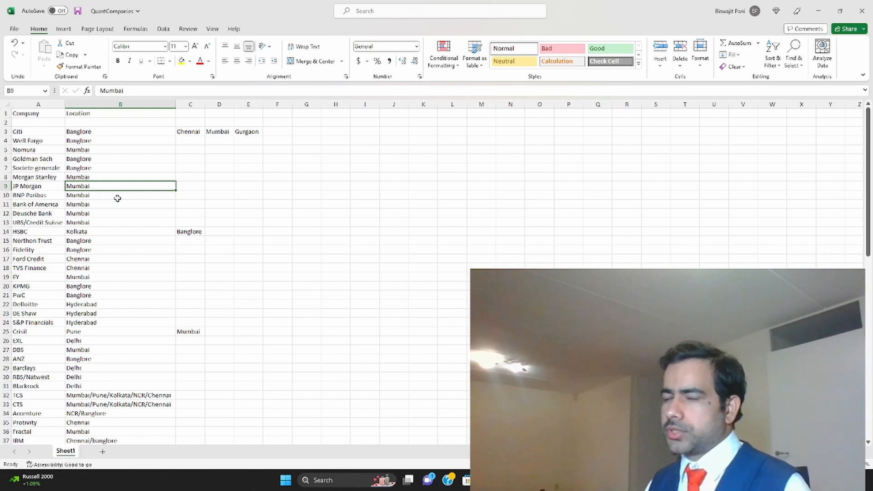
{"action": "left_click", "coordinate": [38, 195]}
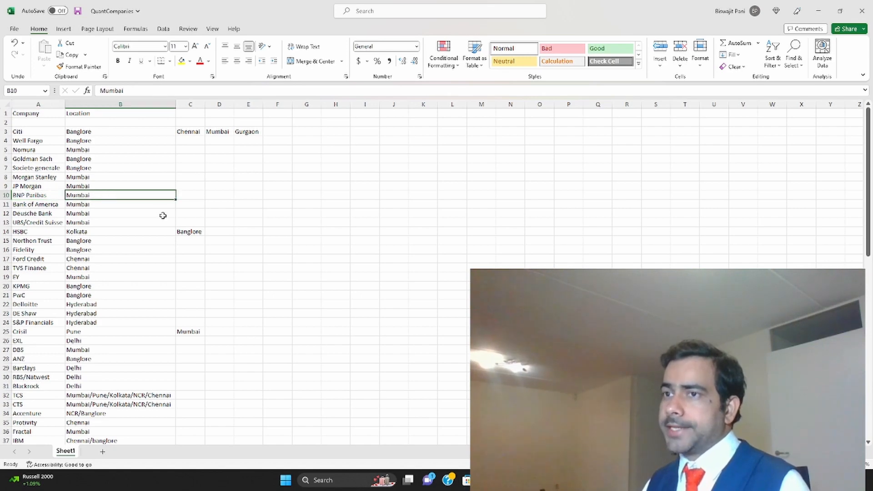
{"action": "left_click", "coordinate": [39, 204]}
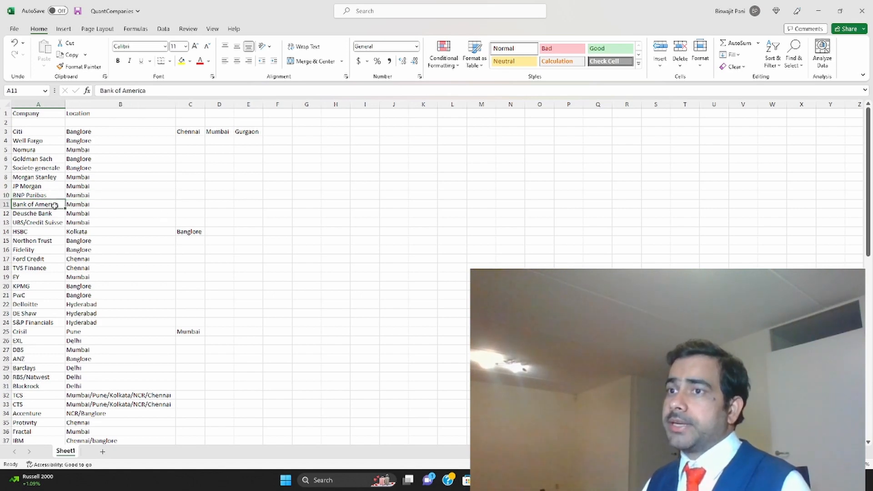
{"action": "left_click", "coordinate": [120, 204]}
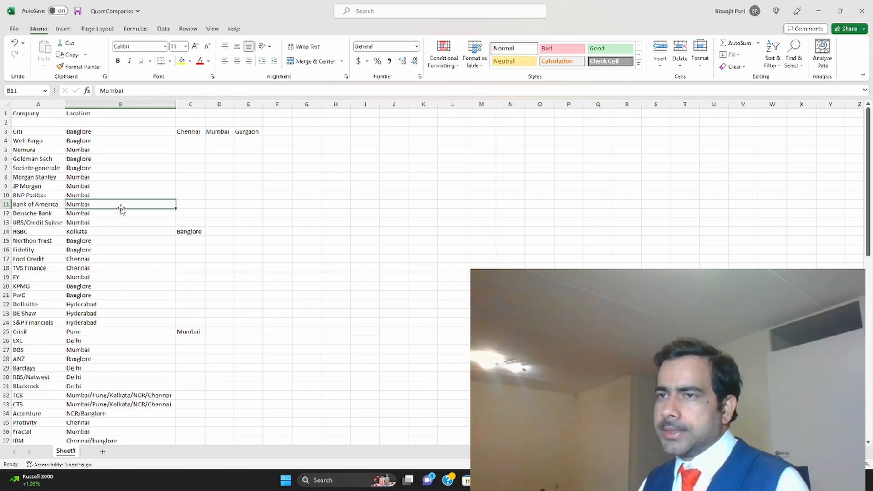
{"action": "left_click", "coordinate": [38, 213]}
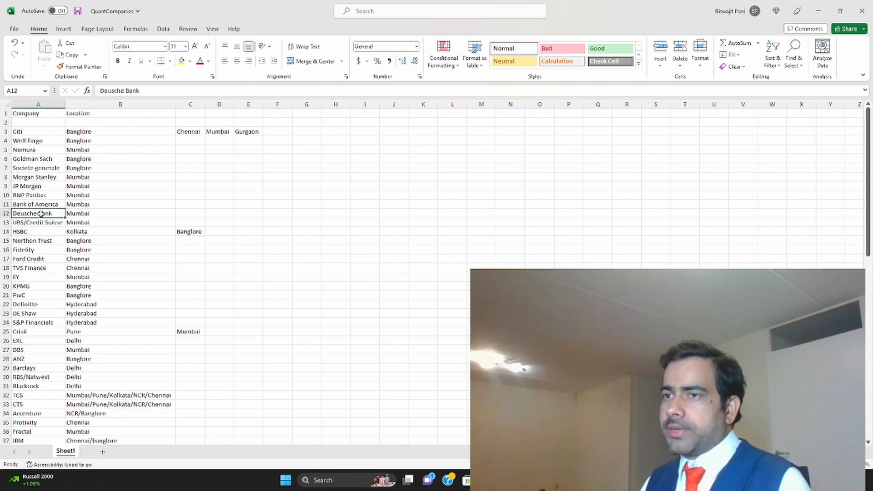
{"action": "left_click", "coordinate": [120, 213]}
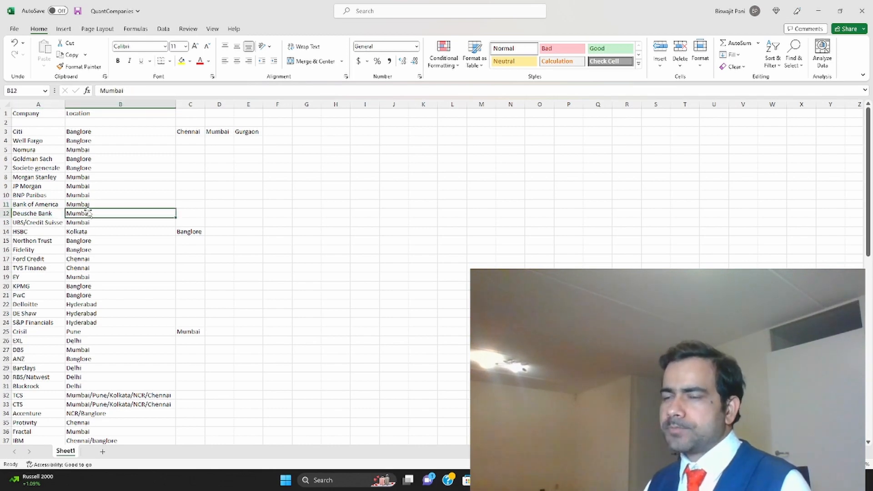
{"action": "left_click", "coordinate": [38, 222]}
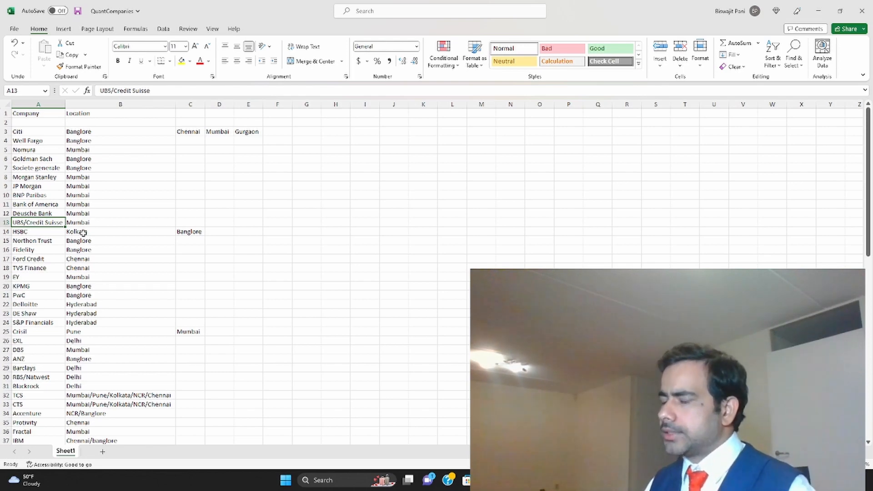
{"action": "left_click", "coordinate": [38, 231]}
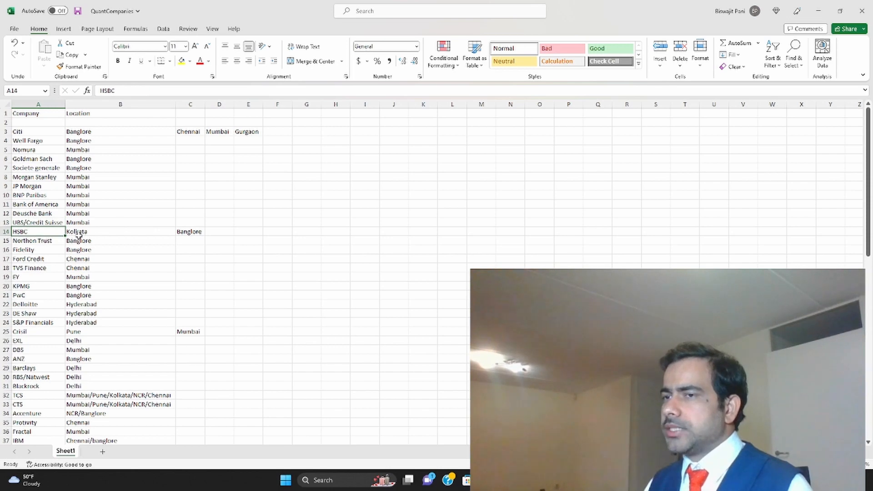
{"action": "left_click", "coordinate": [120, 231]}
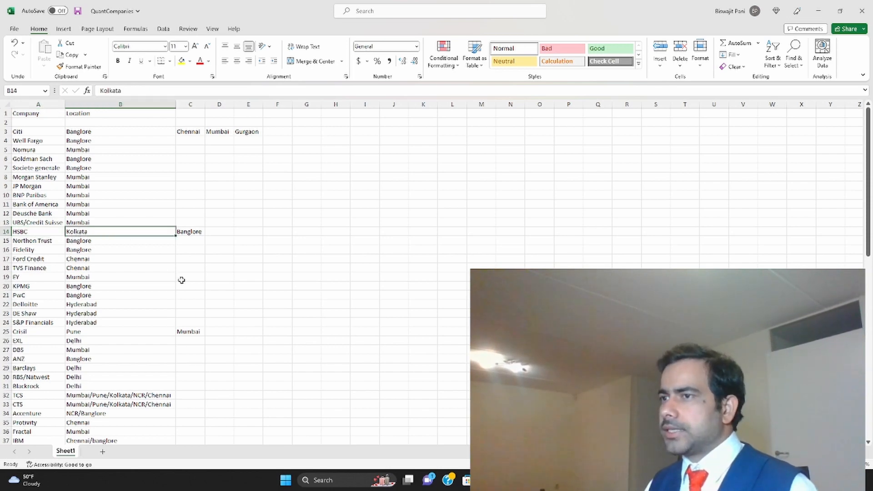
{"action": "left_click", "coordinate": [190, 231]}
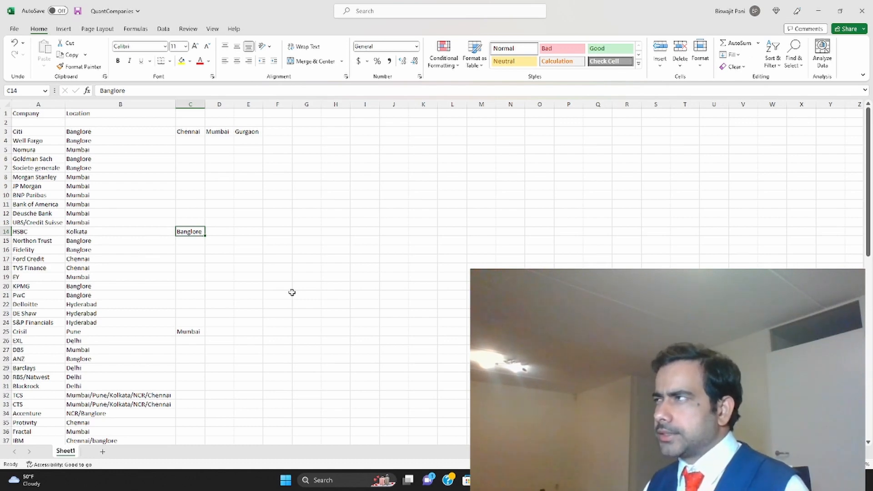
Re-enter 'Northon Trust' and review Ford Credit, EY, KPMG, PwC and Deloitte locations
{"action": "left_click", "coordinate": [38, 240]}
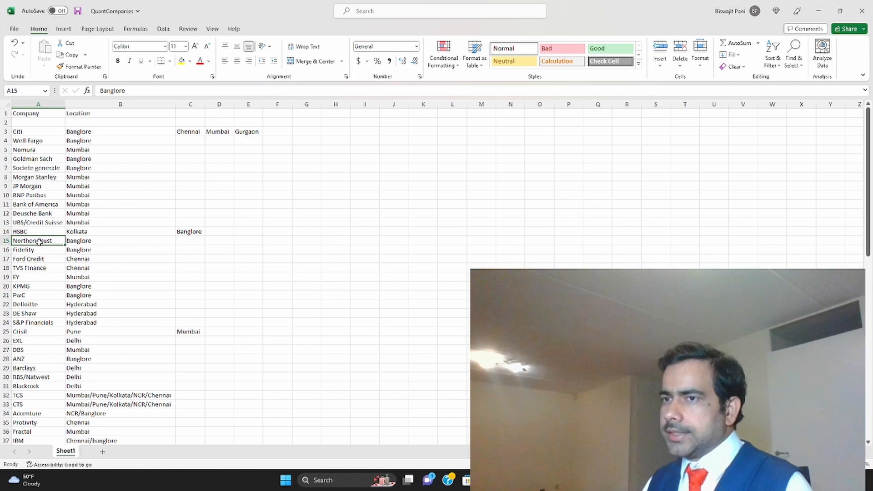
{"action": "type", "text": "Northon Trust"}
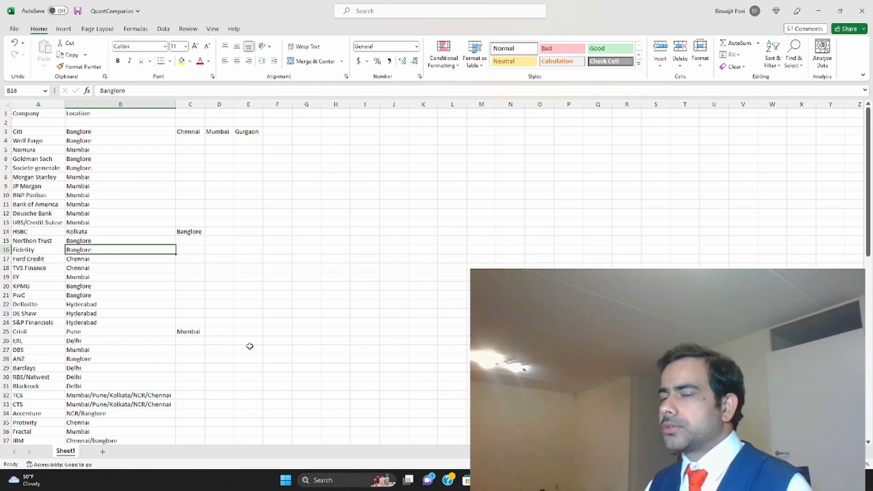
{"action": "left_click", "coordinate": [38, 259]}
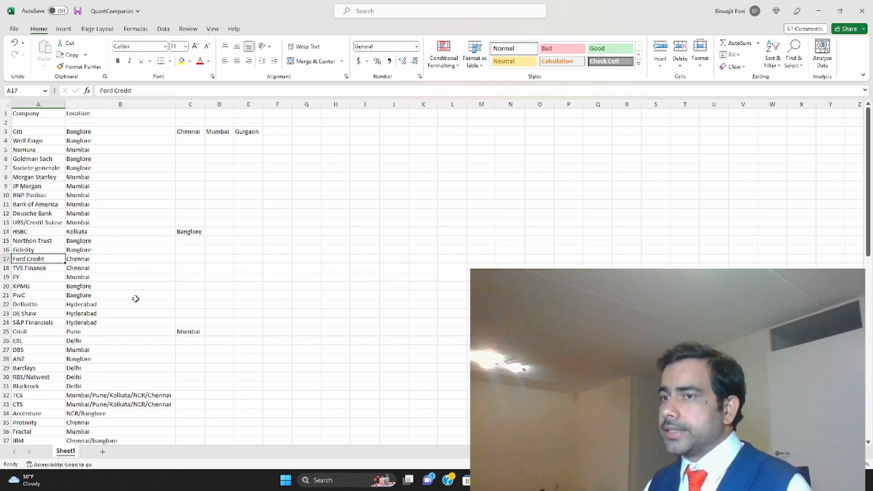
{"action": "mouse_move", "coordinate": [141, 325]}
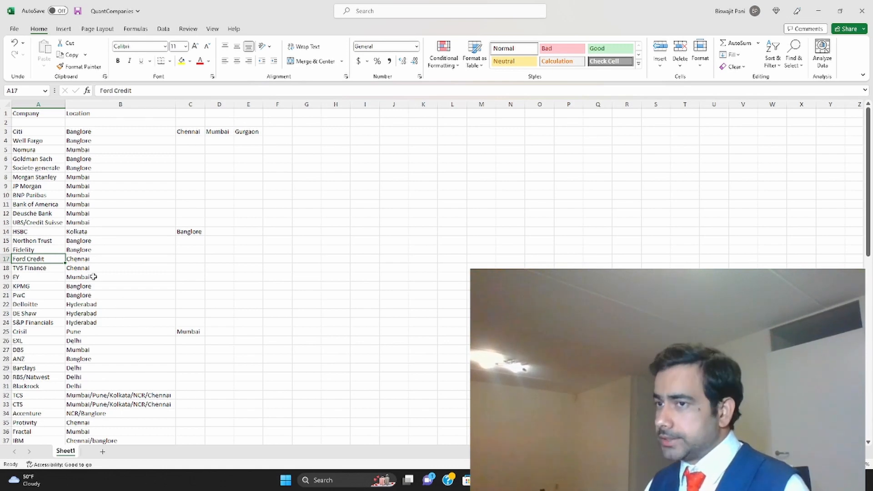
{"action": "left_click", "coordinate": [38, 268]}
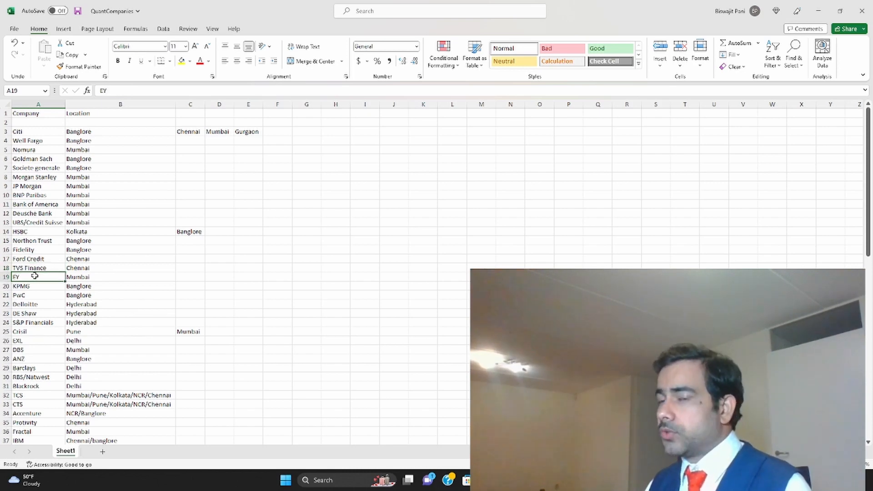
{"action": "left_click", "coordinate": [120, 277]}
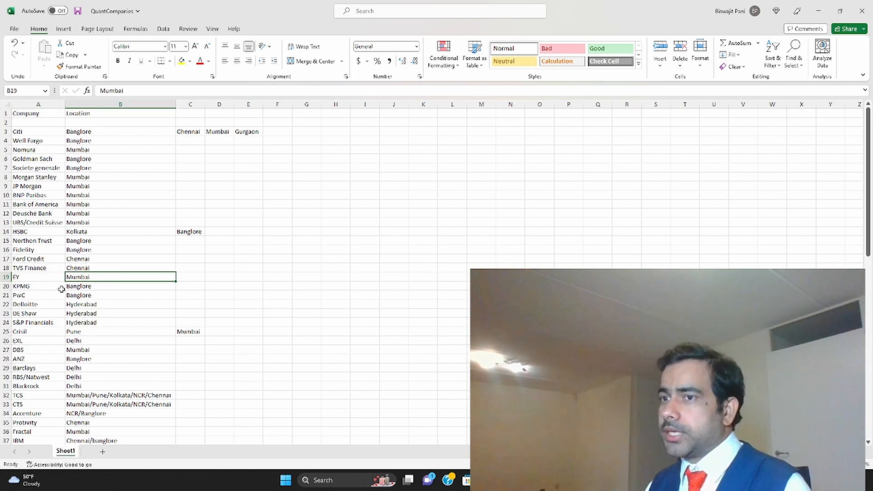
{"action": "left_click", "coordinate": [120, 285]}
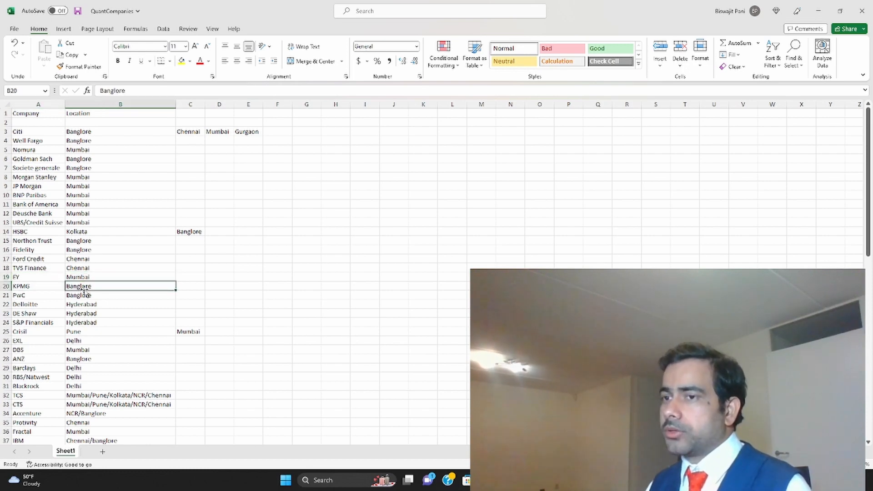
{"action": "left_click", "coordinate": [120, 294]}
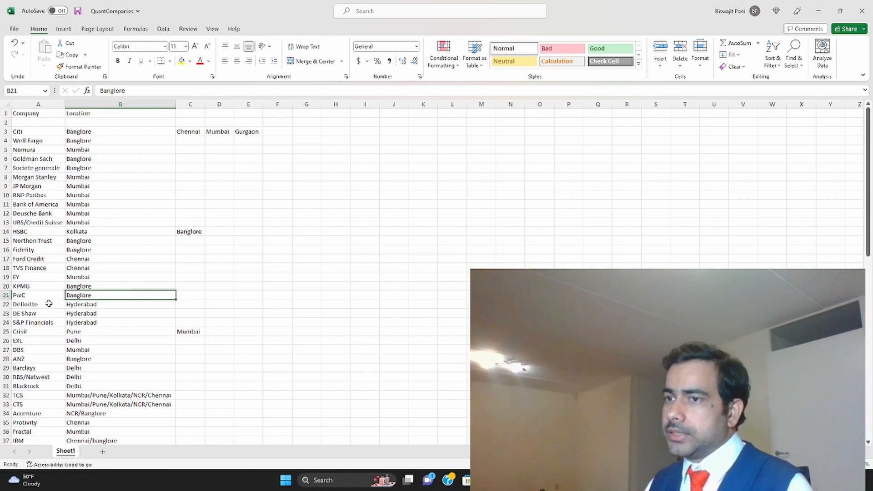
{"action": "left_click", "coordinate": [120, 303]}
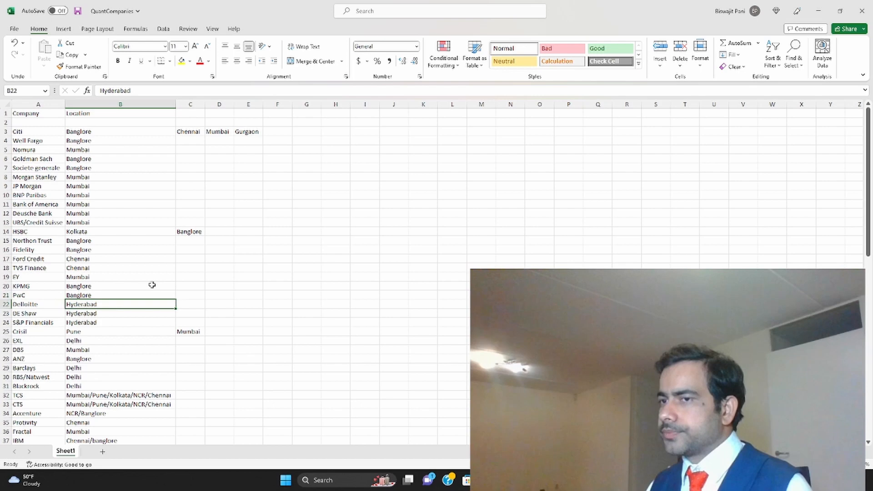
Go through DE Shaw Hyderabad, Crisil, ANZ Banglore and EXL Delhi entries
{"action": "scroll", "scroll_direction": "down", "scroll_amount": 3}
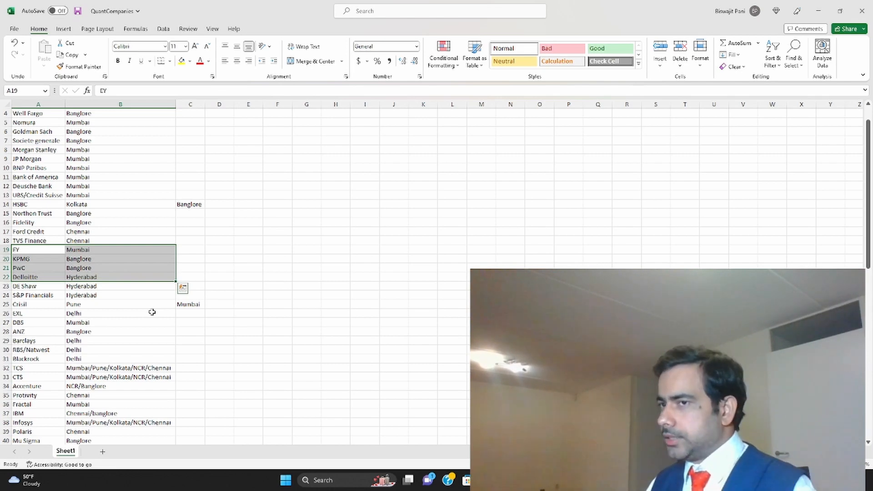
{"action": "left_click", "coordinate": [120, 276]}
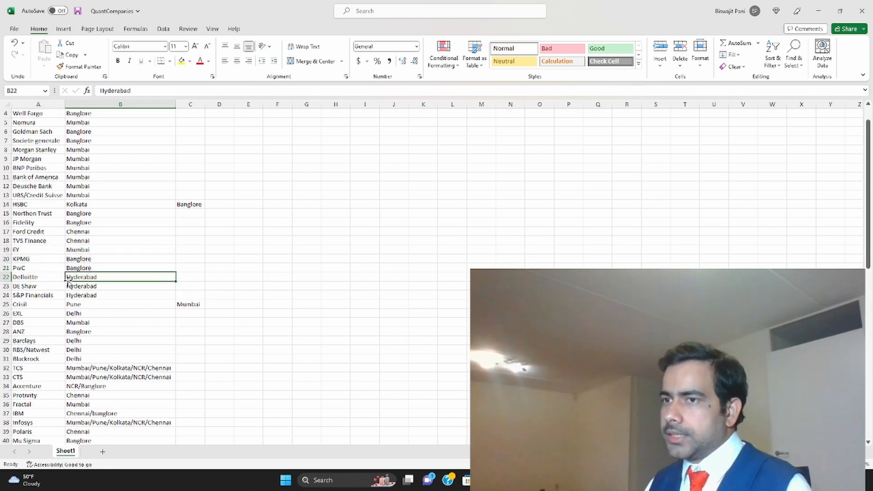
{"action": "left_click", "coordinate": [120, 286]}
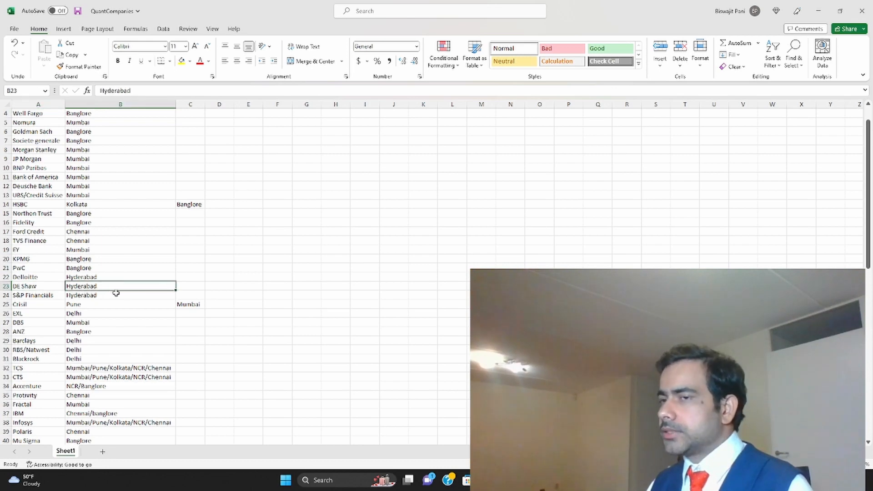
{"action": "left_click", "coordinate": [120, 295]}
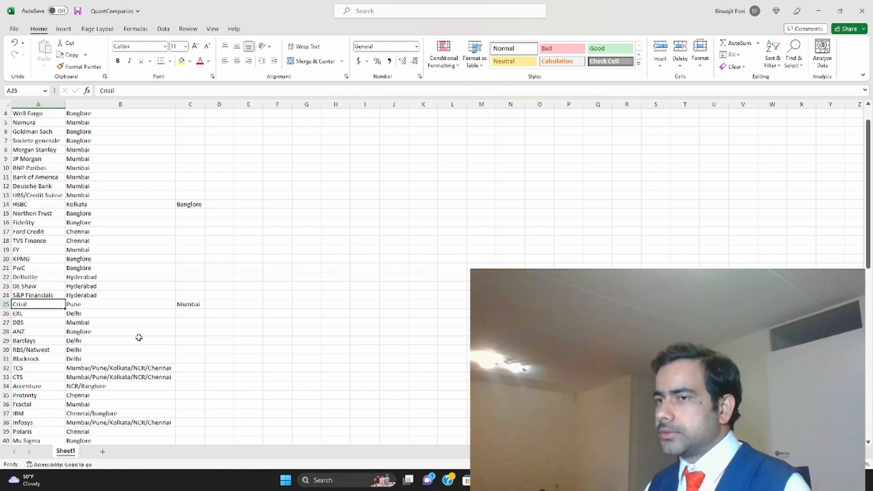
{"action": "left_click", "coordinate": [120, 331]}
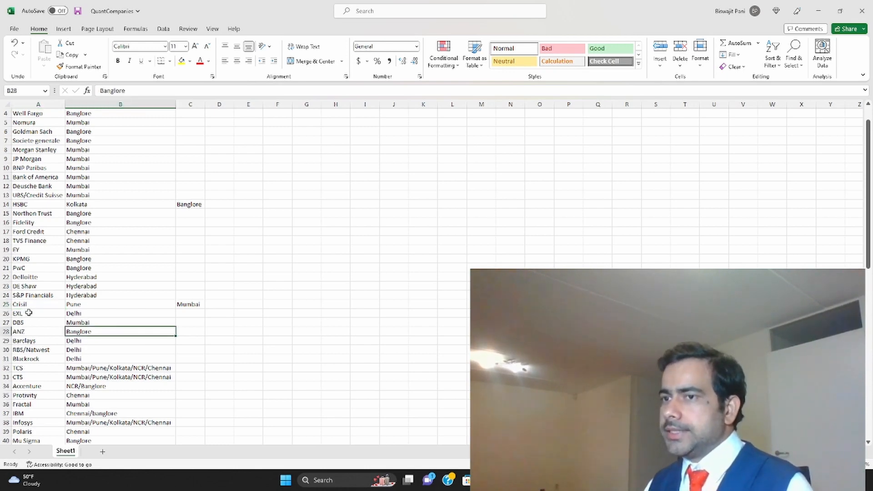
{"action": "left_click", "coordinate": [38, 313]}
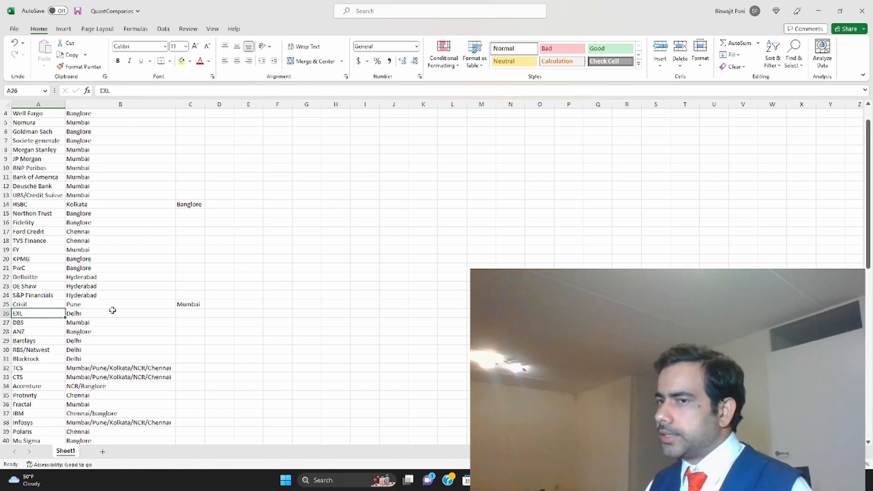
{"action": "left_click", "coordinate": [120, 313]}
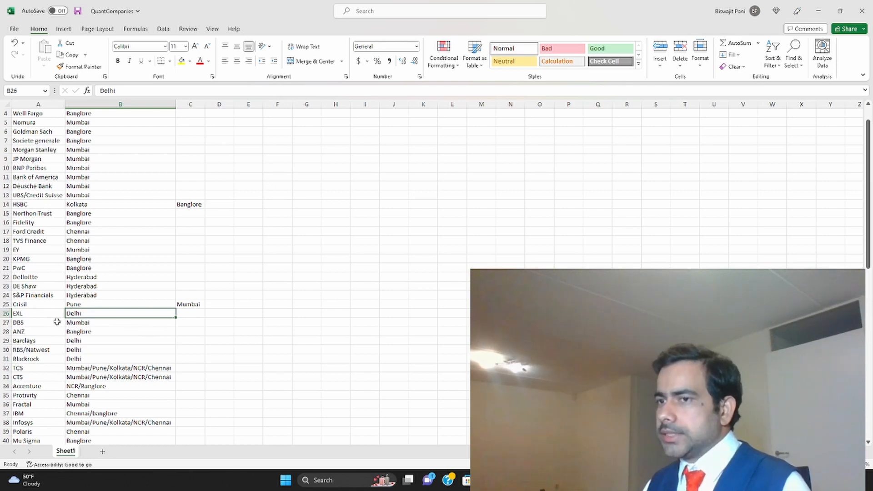
Check DBS Mumbai, RBS/Natwest, Barclays and Blackrock Delhi, and Protivity Chennai
{"action": "scroll", "scroll_direction": "down", "scroll_amount": 3}
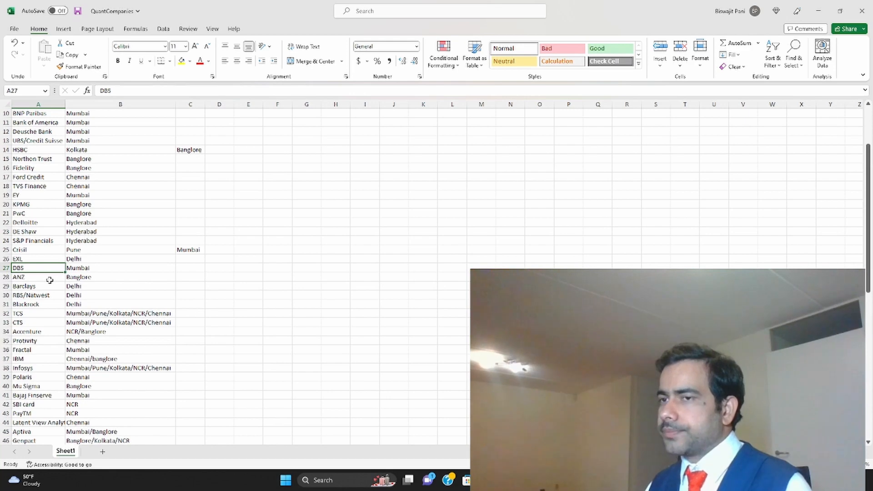
{"action": "left_click", "coordinate": [120, 267]}
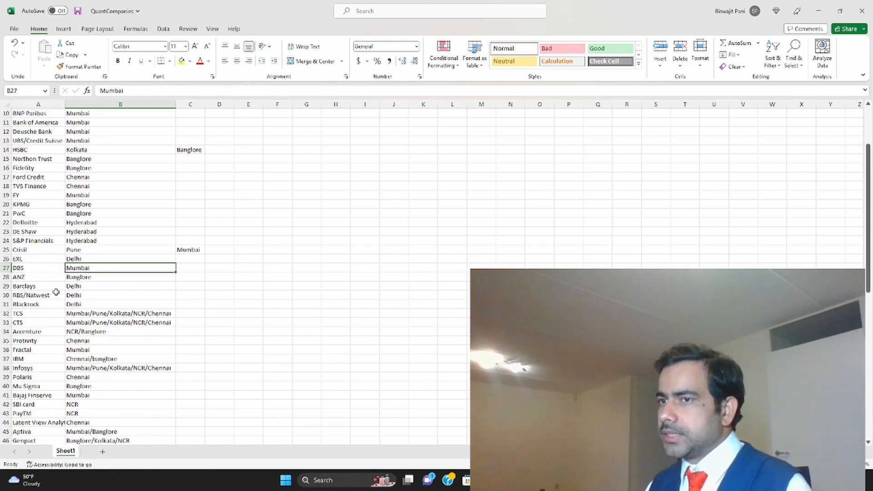
{"action": "left_click", "coordinate": [39, 276]}
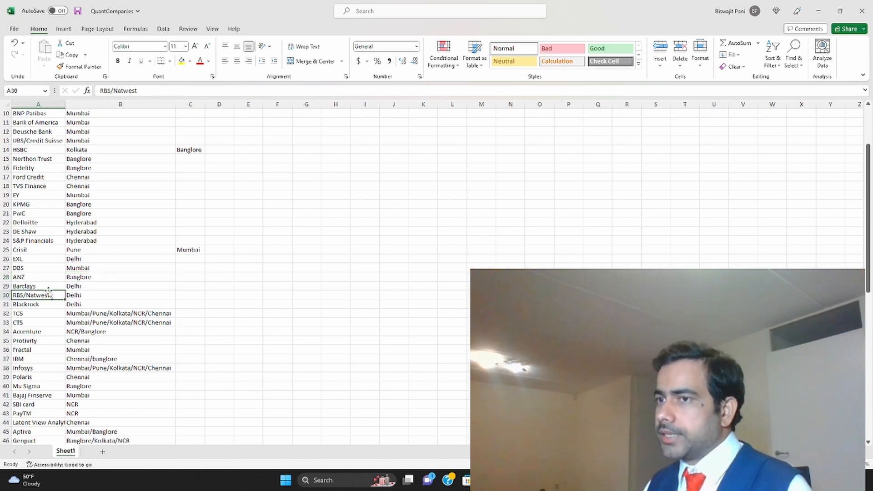
{"action": "left_click", "coordinate": [120, 286]}
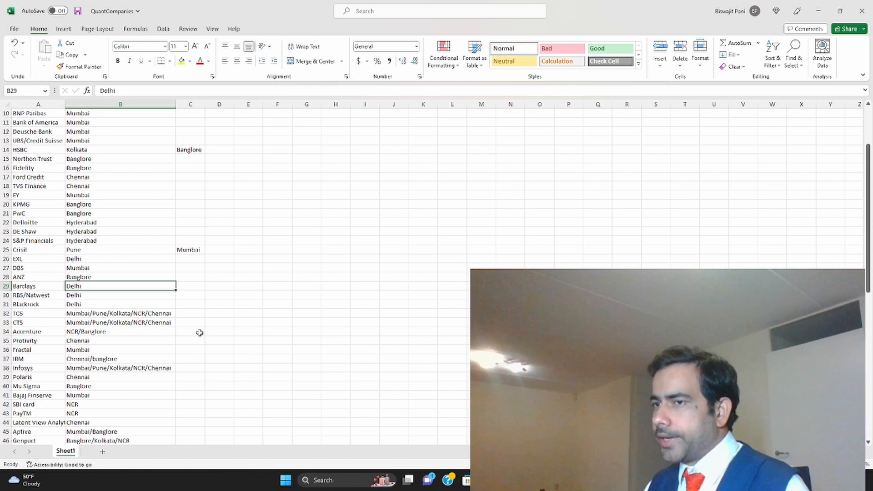
{"action": "left_click", "coordinate": [38, 294]}
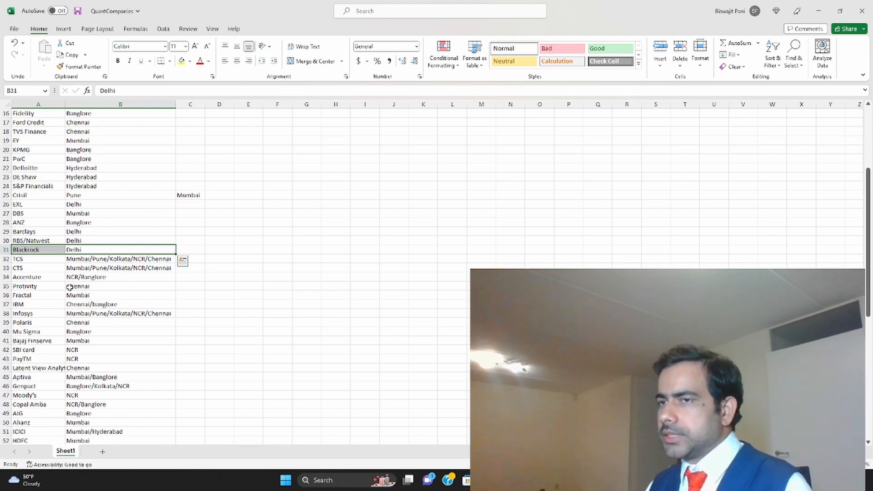
{"action": "left_click", "coordinate": [120, 286]}
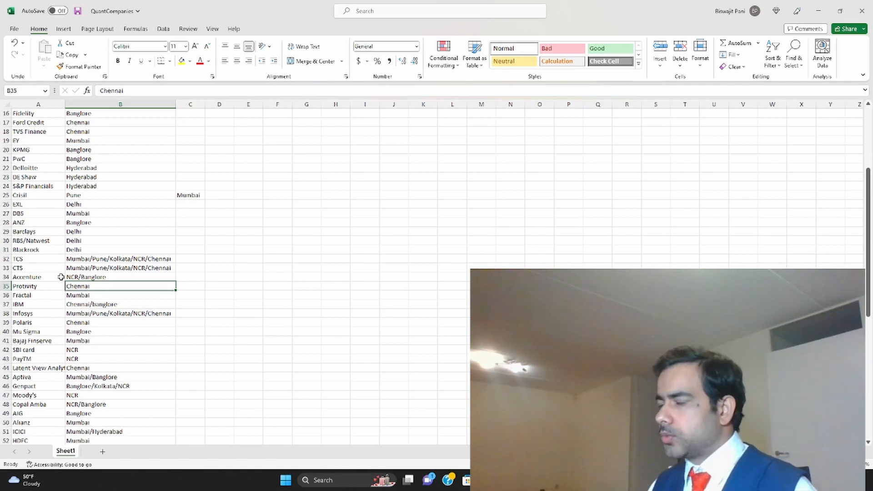
Review TCS, CTS, Protivity, Fractal Mumbai, Infosys multi-city and Mu Sigma rows
{"action": "left_click", "coordinate": [39, 259]}
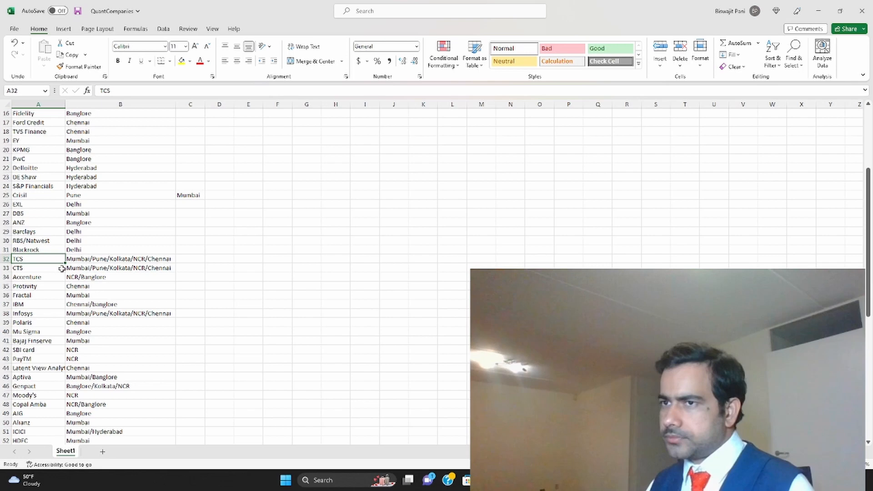
{"action": "left_click", "coordinate": [38, 267]}
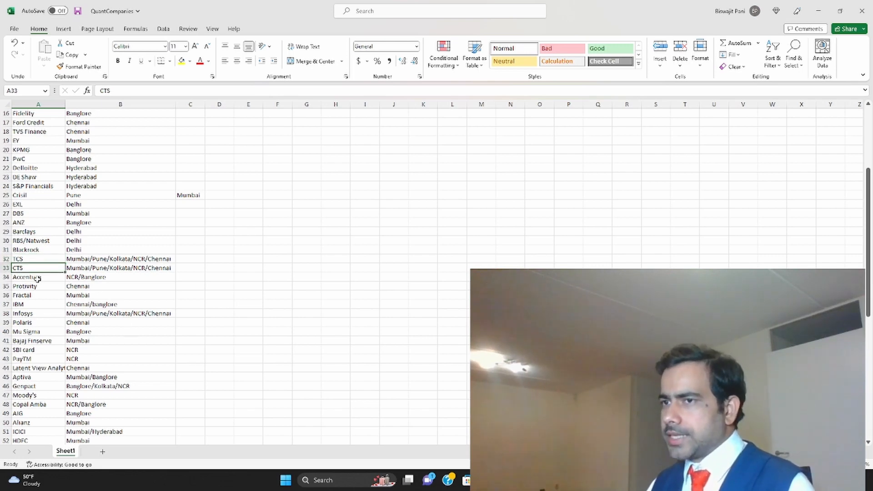
{"action": "left_click", "coordinate": [38, 277]}
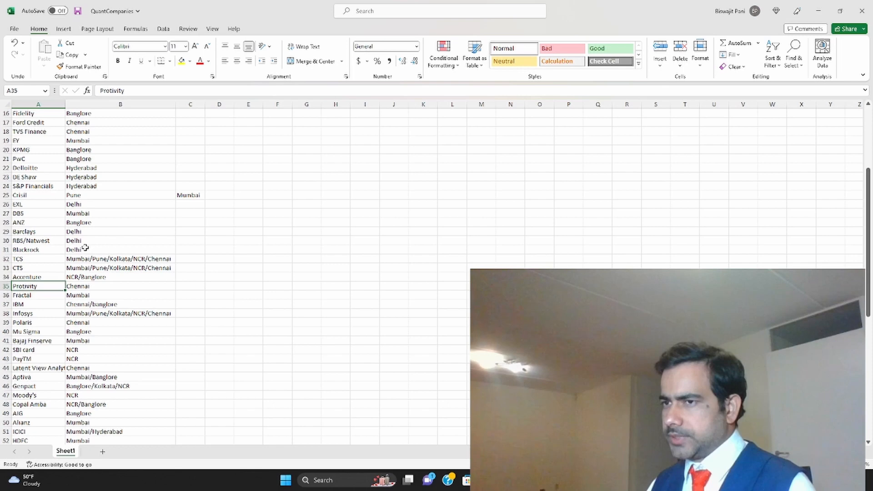
{"action": "left_click", "coordinate": [120, 286]}
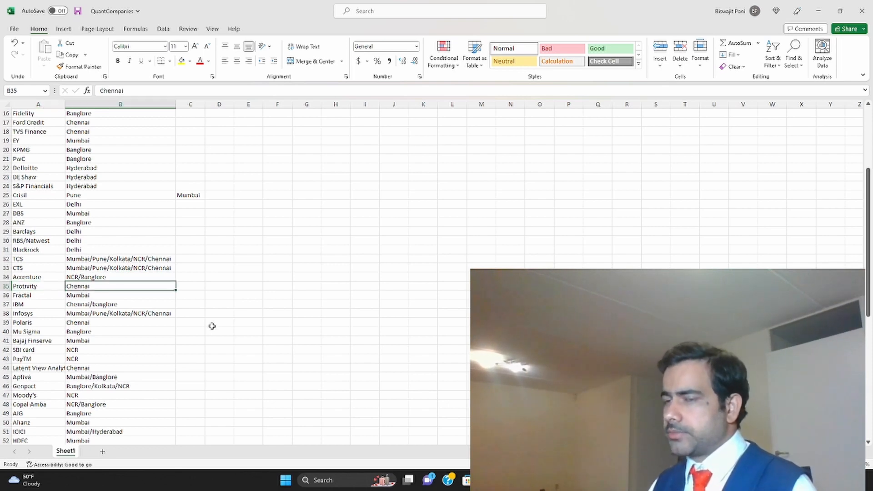
{"action": "left_click", "coordinate": [38, 295]}
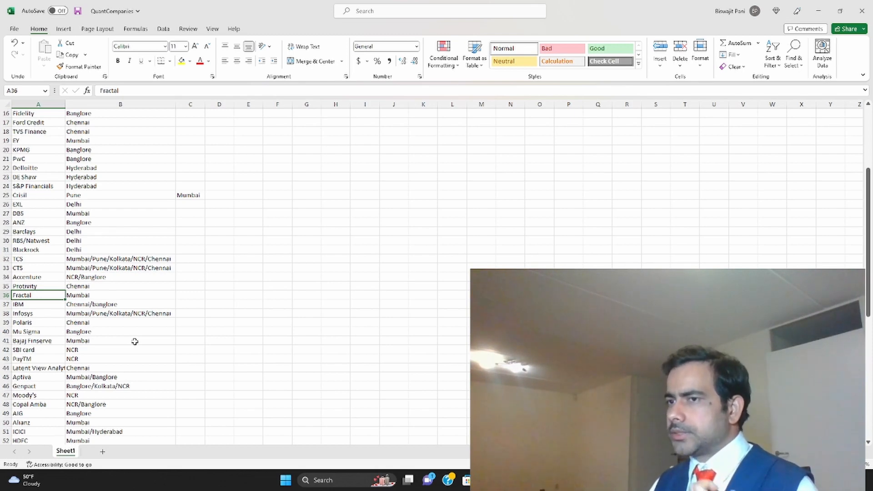
{"action": "left_click", "coordinate": [120, 294]}
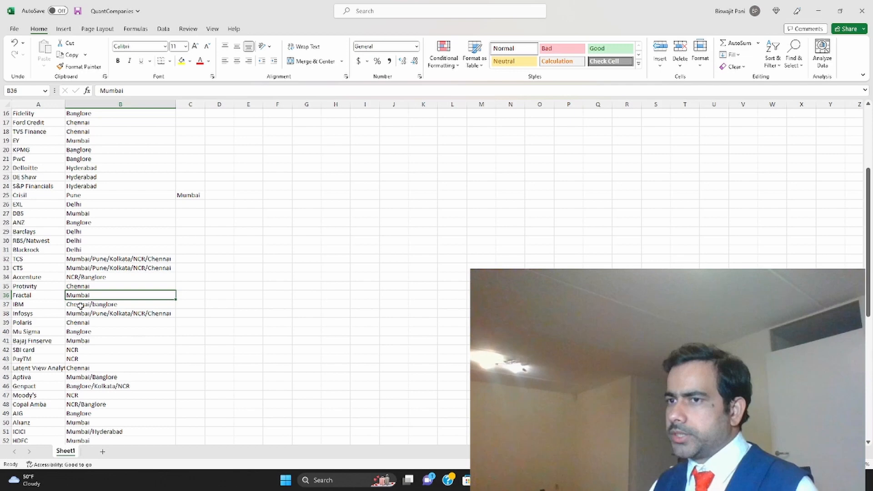
{"action": "left_click", "coordinate": [120, 304]}
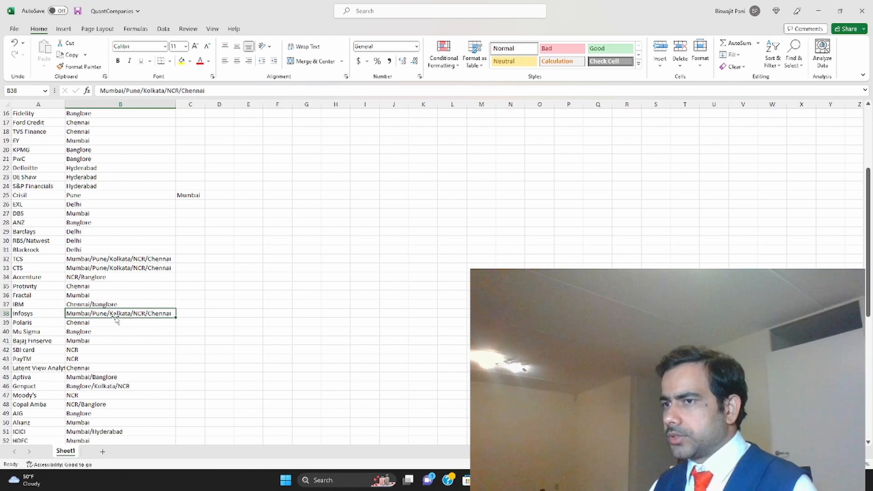
{"action": "left_click", "coordinate": [120, 322]}
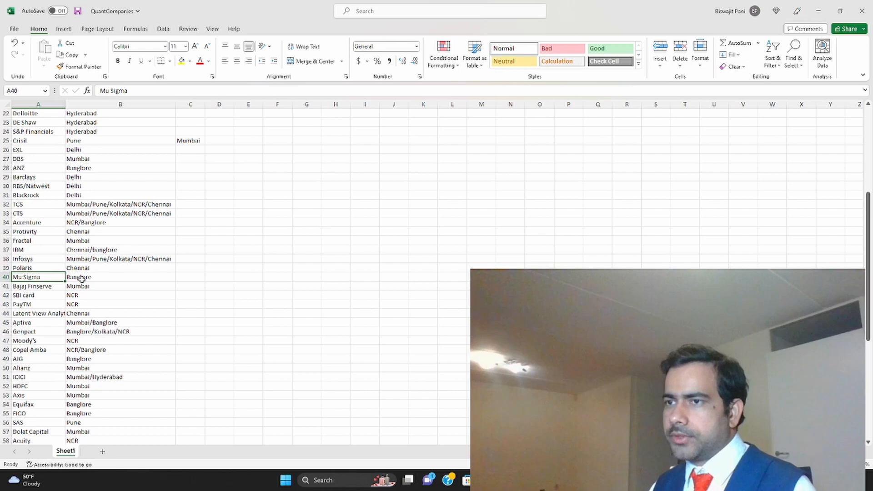
Check Bajaj Finserve, Copal Amba NCR/Banglore, AIG, Allianz and ICICI Mumbai/Hyderabad
{"action": "left_click", "coordinate": [38, 286]}
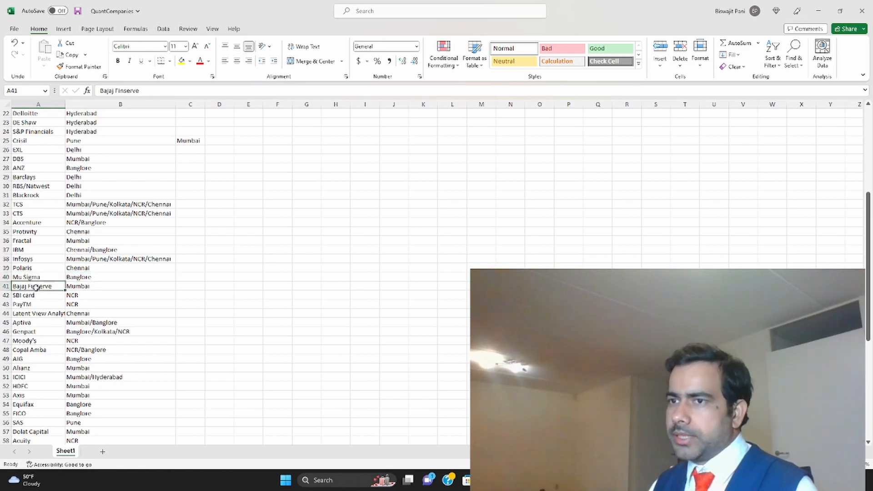
{"action": "mouse_move", "coordinate": [103, 313]}
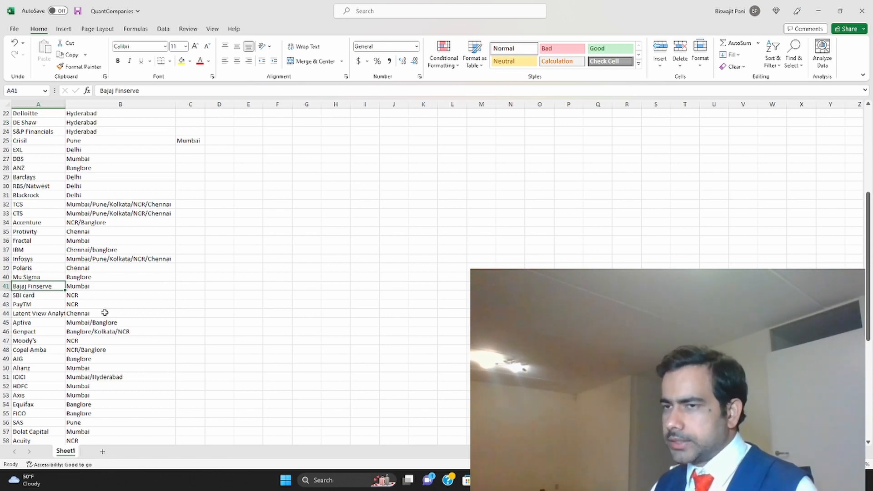
{"action": "left_click", "coordinate": [38, 303]}
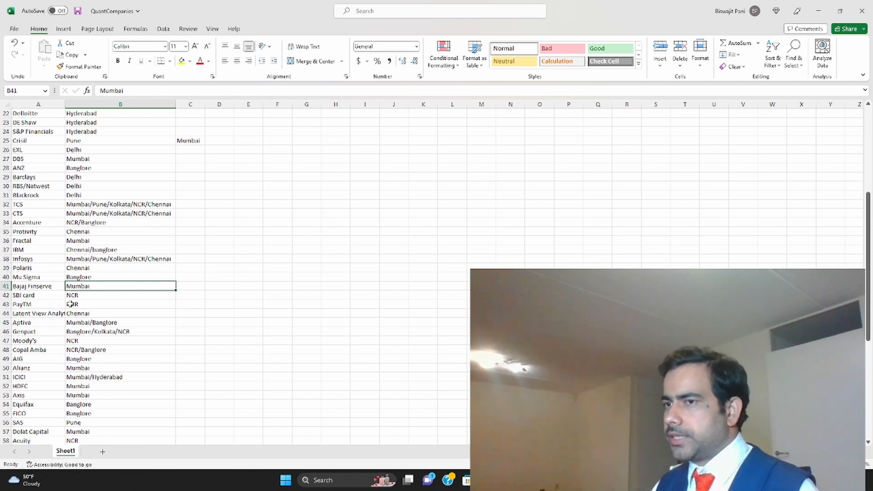
{"action": "left_click", "coordinate": [120, 349]}
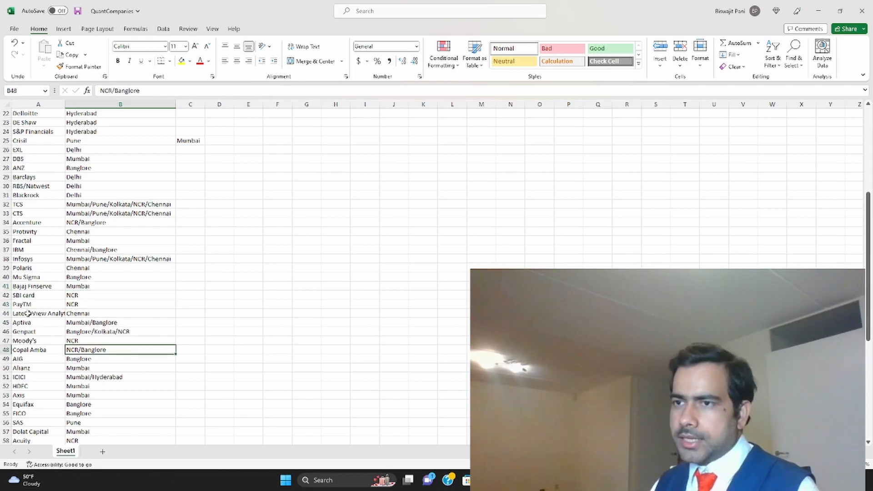
{"action": "left_click", "coordinate": [38, 314]}
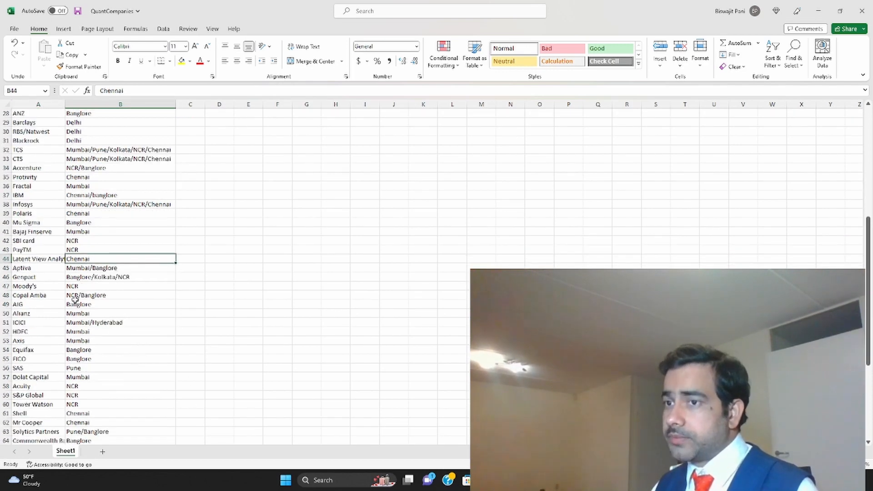
{"action": "left_click", "coordinate": [38, 267]}
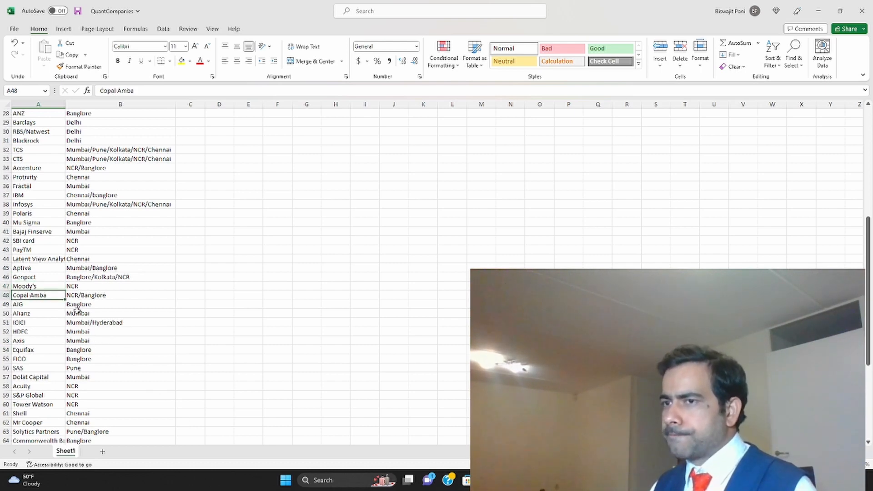
{"action": "left_click", "coordinate": [120, 294]}
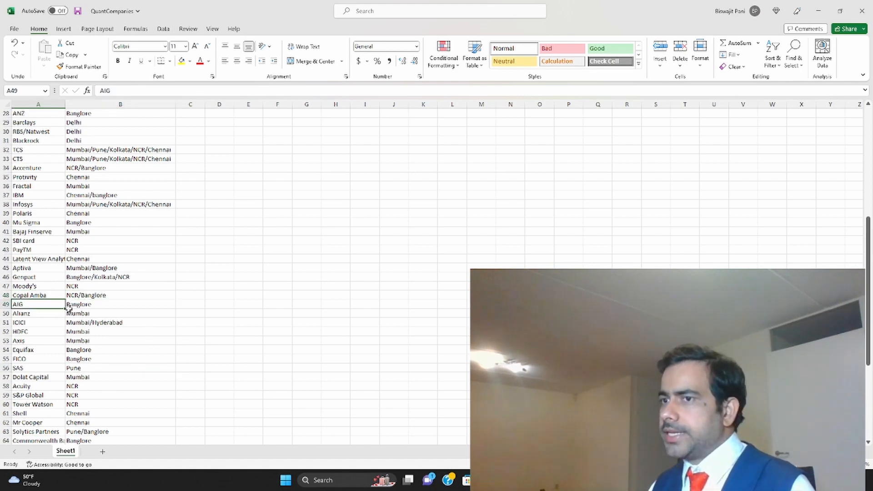
{"action": "left_click", "coordinate": [120, 313]}
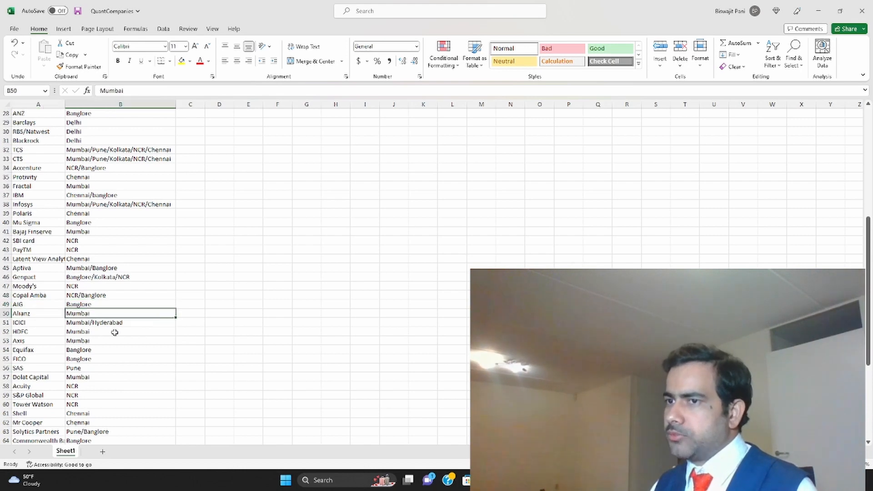
{"action": "left_click", "coordinate": [38, 322]}
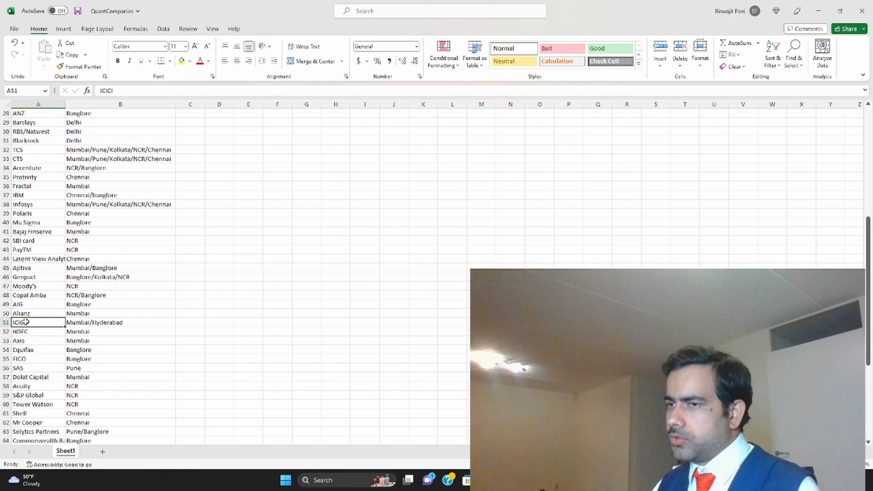
{"action": "left_click", "coordinate": [111, 322]}
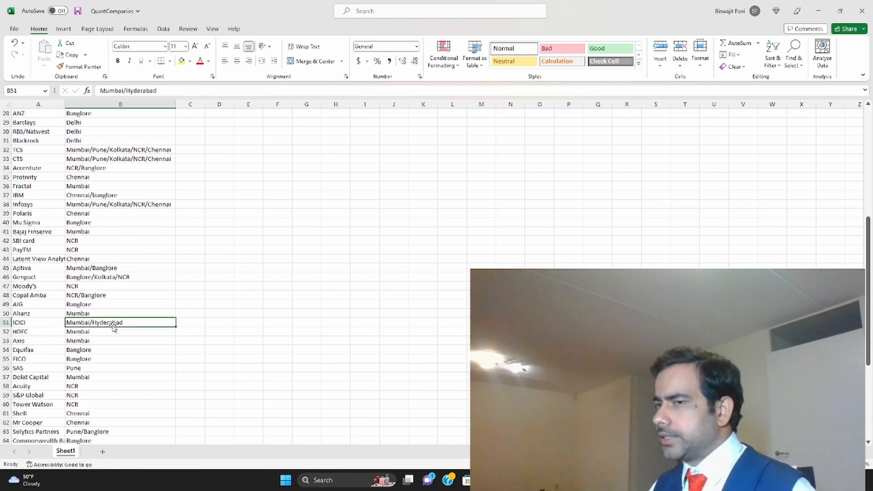
{"action": "mouse_move", "coordinate": [121, 351]}
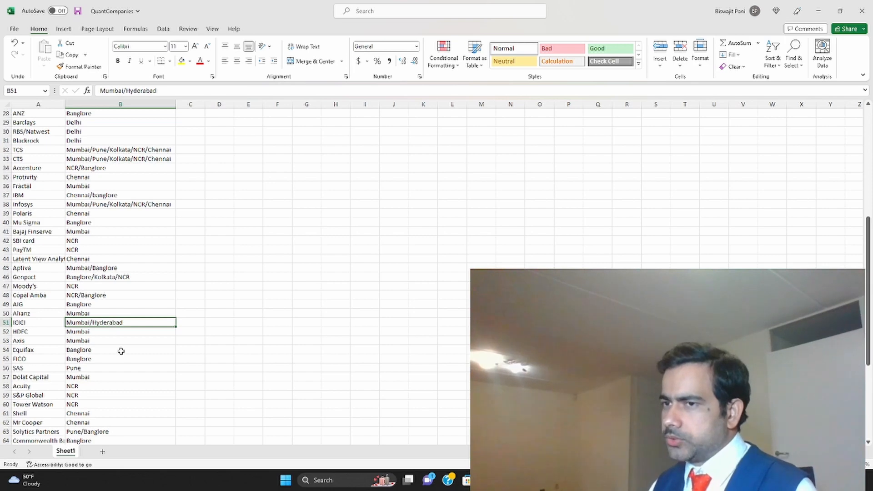
Review Equifax, FICO, Shell Chennai, SAS, Solytics Pune/Banglore and Mr Cooper rows
{"action": "scroll", "scroll_direction": "down", "scroll_amount": 3}
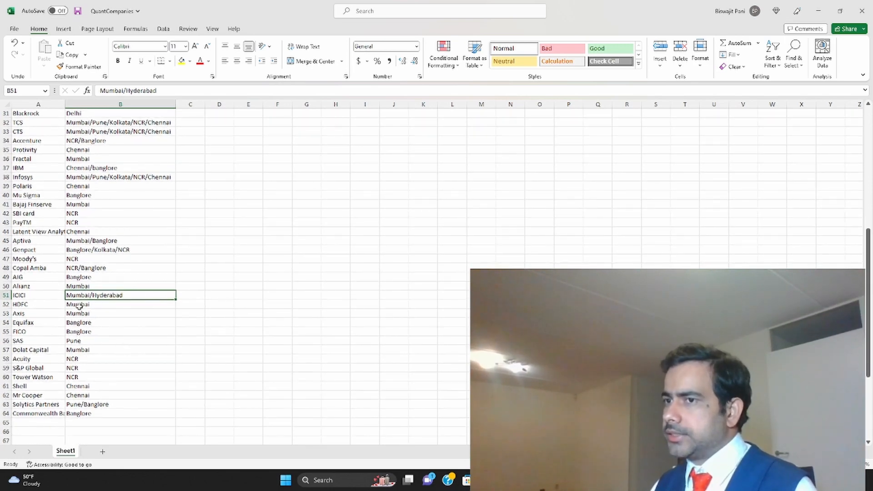
{"action": "left_click", "coordinate": [120, 304]}
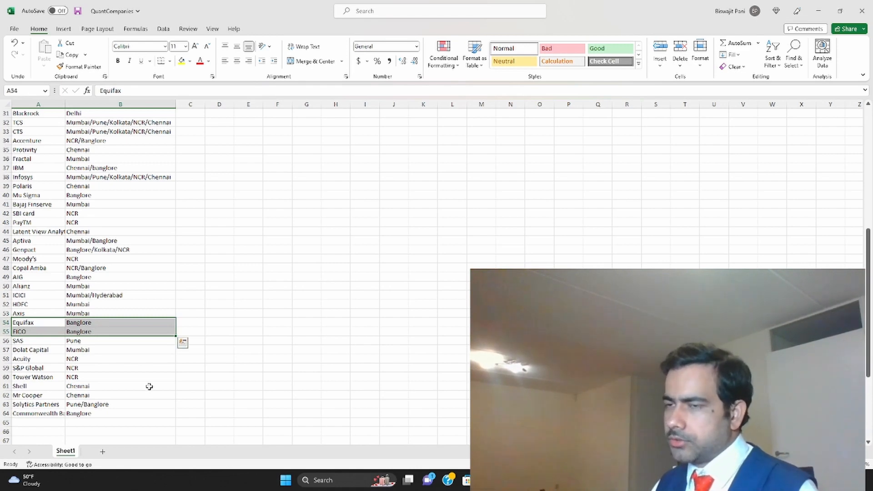
{"action": "left_click", "coordinate": [120, 386]}
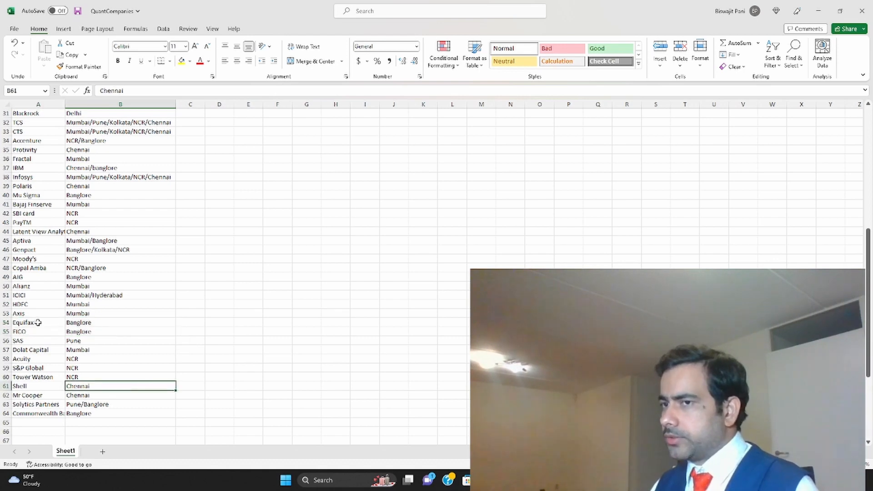
{"action": "left_click", "coordinate": [120, 358]}
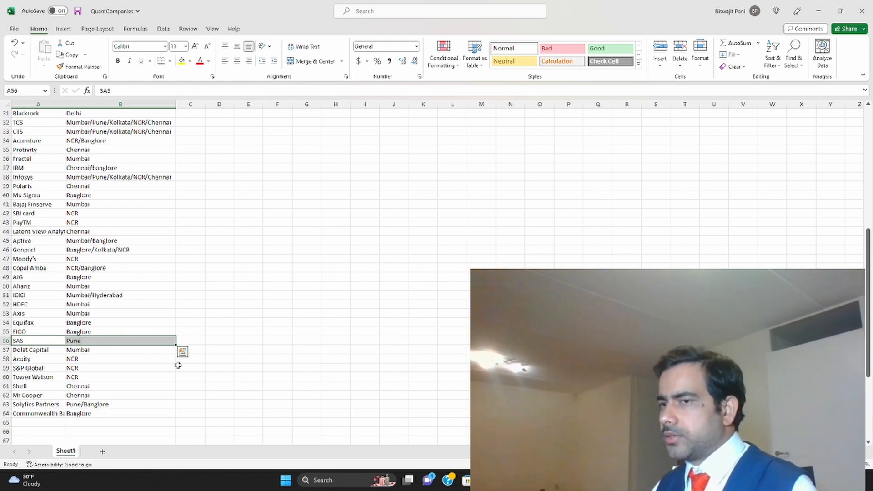
{"action": "left_click", "coordinate": [120, 385]}
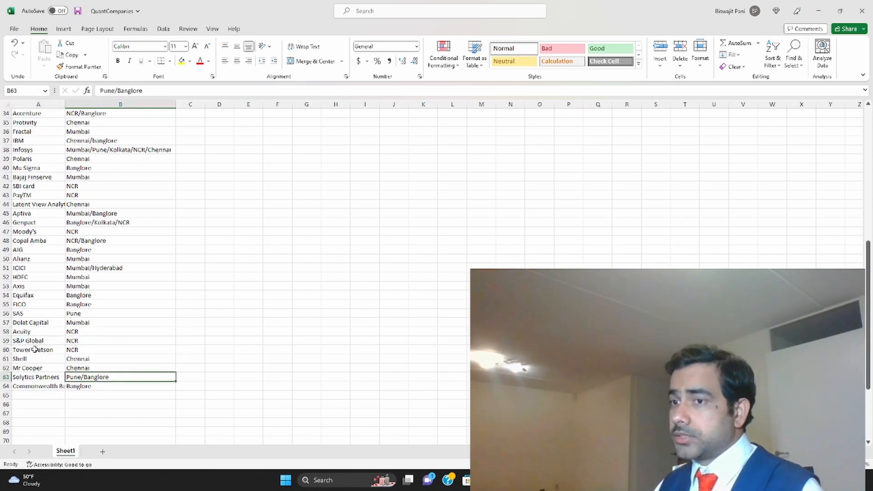
{"action": "left_click", "coordinate": [32, 349]}
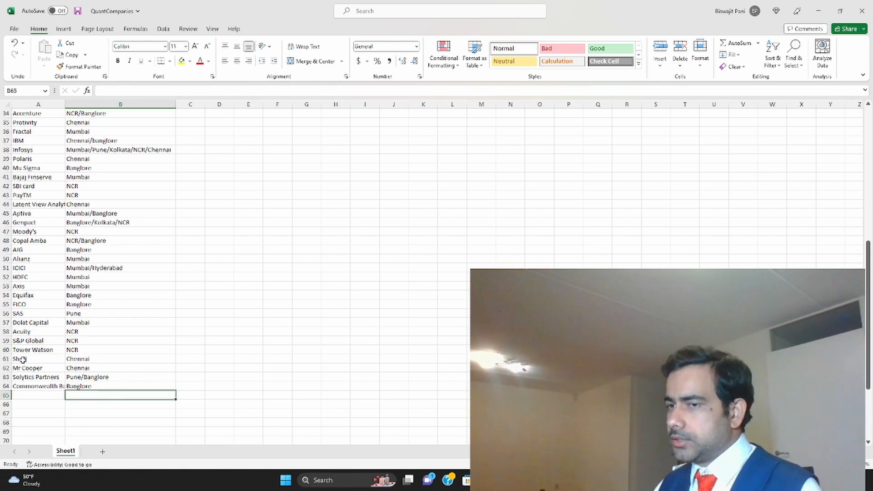
{"action": "left_click", "coordinate": [19, 358]}
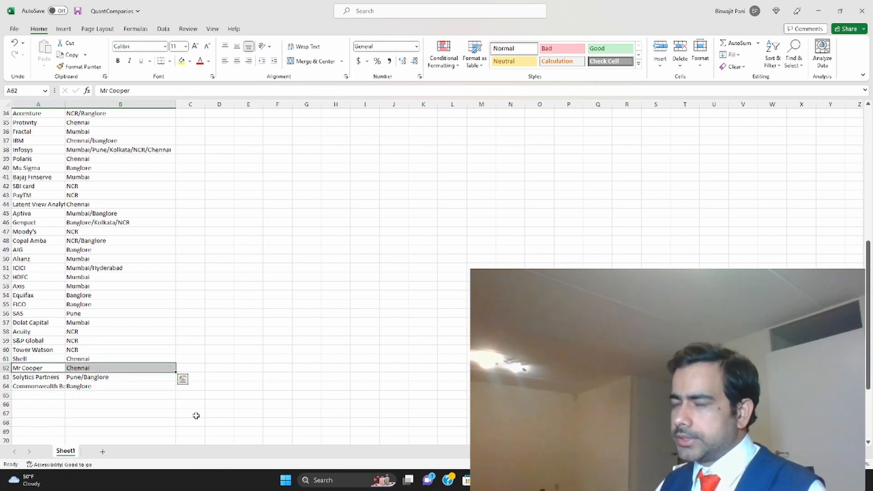
{"action": "left_click", "coordinate": [120, 404]}
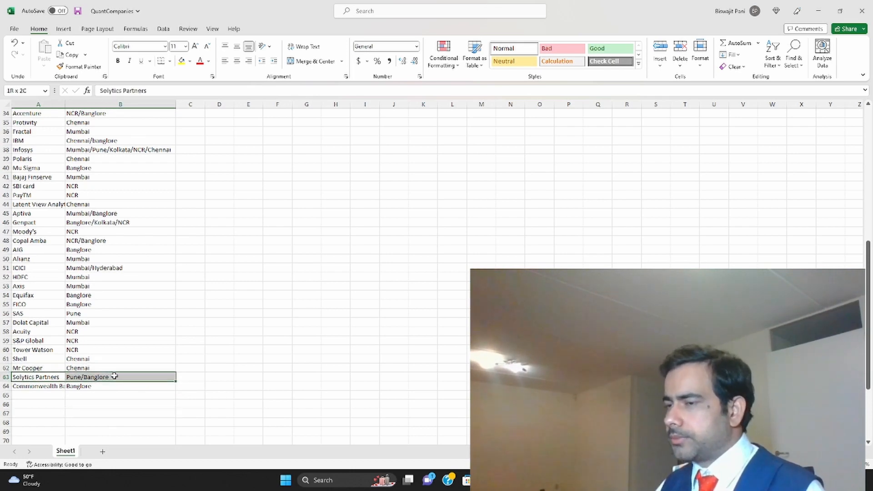
{"action": "left_click", "coordinate": [120, 376]}
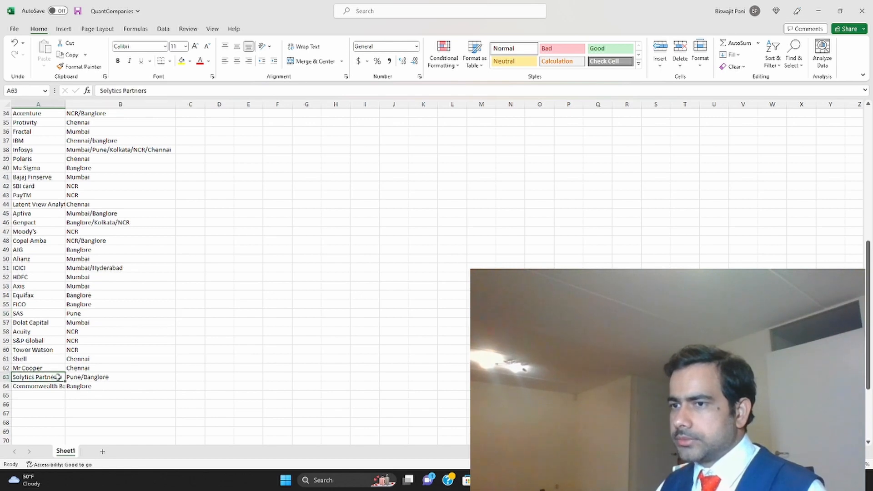
{"action": "left_click", "coordinate": [190, 413]}
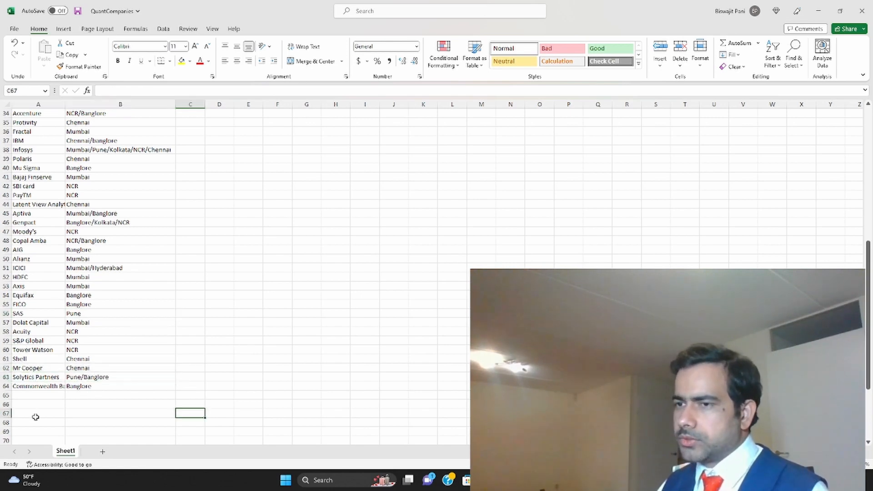
Add ANZ in row 65 with Banglore as its location via AutoComplete
{"action": "left_click", "coordinate": [38, 386]}
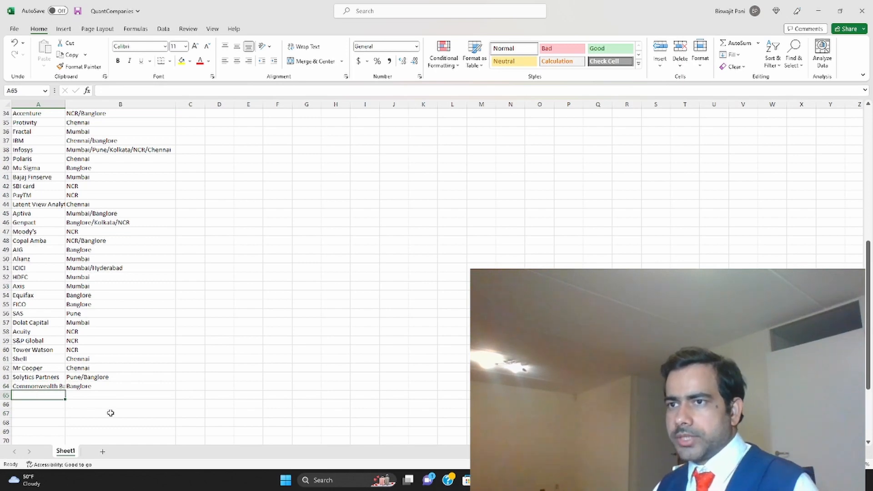
{"action": "type", "text": "ANZ"}
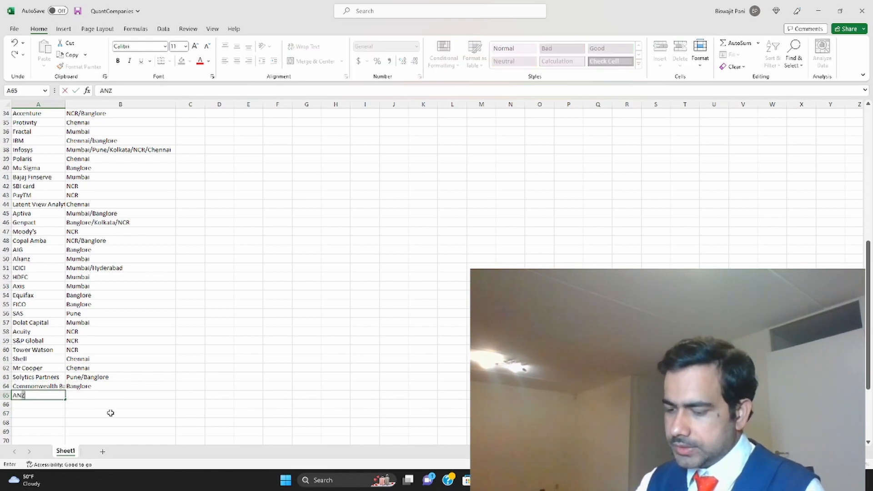
{"action": "left_click", "coordinate": [120, 385]}
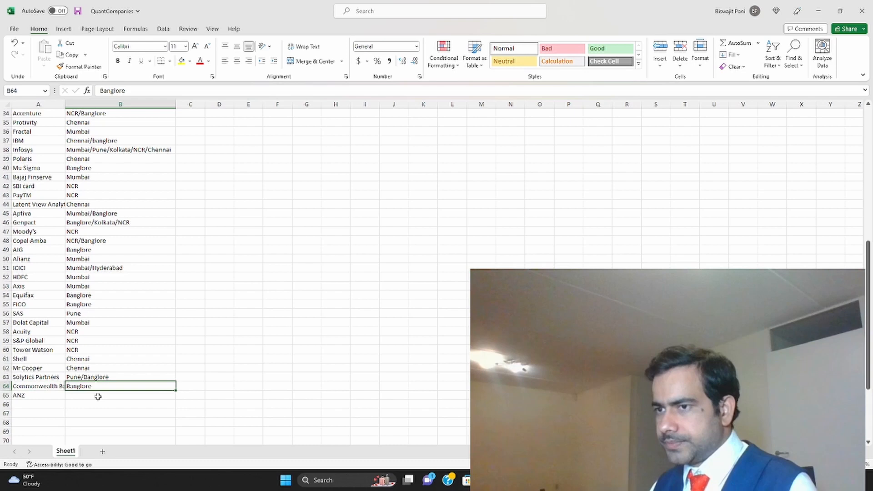
{"action": "type", "text": "Banglore"}
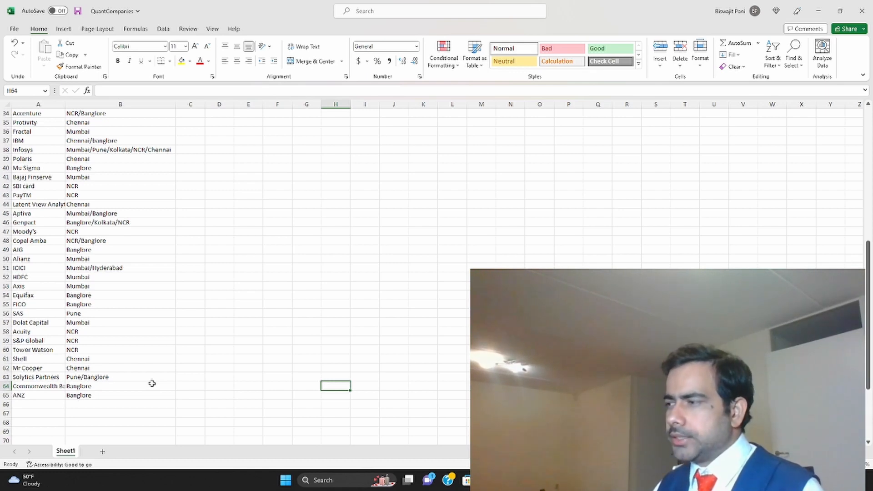
{"action": "scroll", "scroll_direction": "down", "scroll_amount": 3}
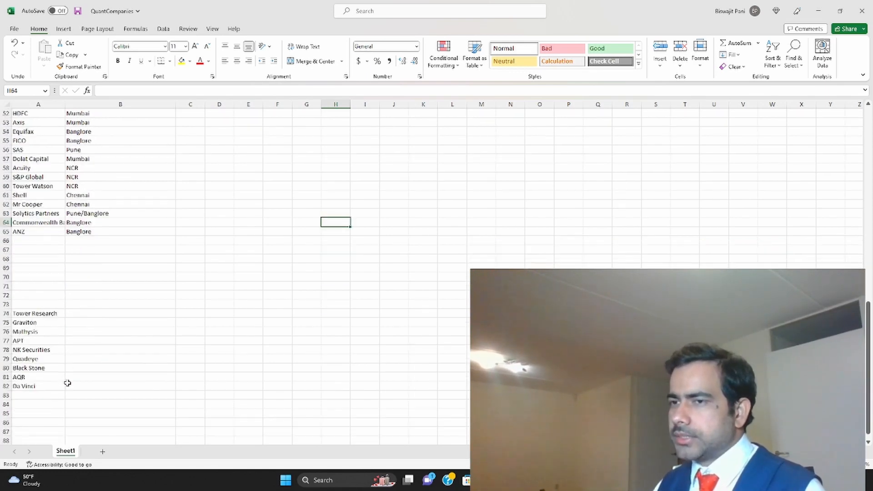
{"action": "left_click", "coordinate": [120, 349]}
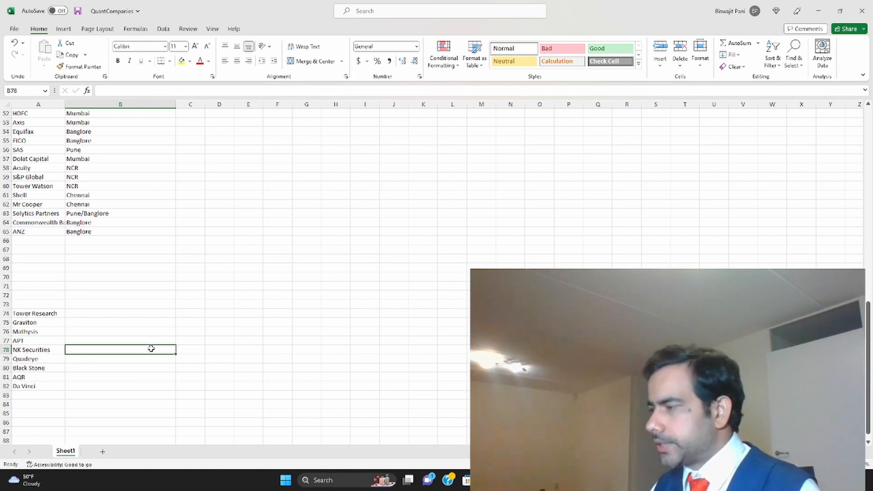
{"action": "left_click", "coordinate": [120, 322]}
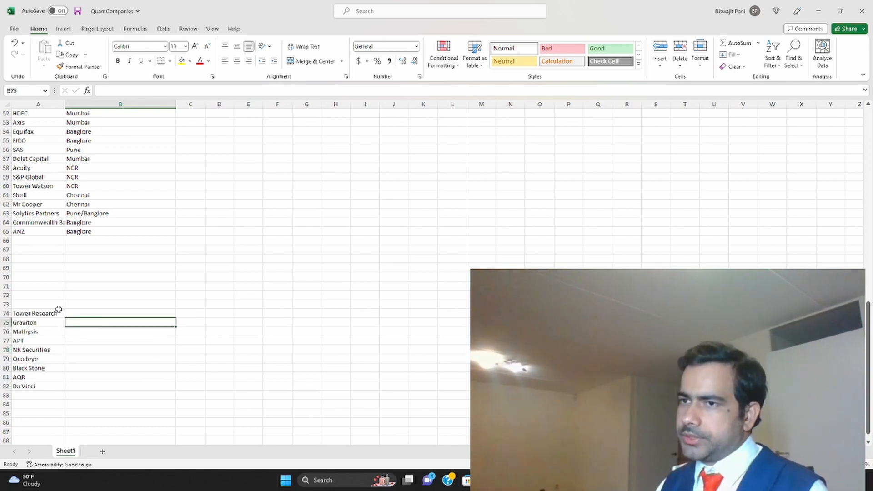
{"action": "left_click", "coordinate": [35, 313]}
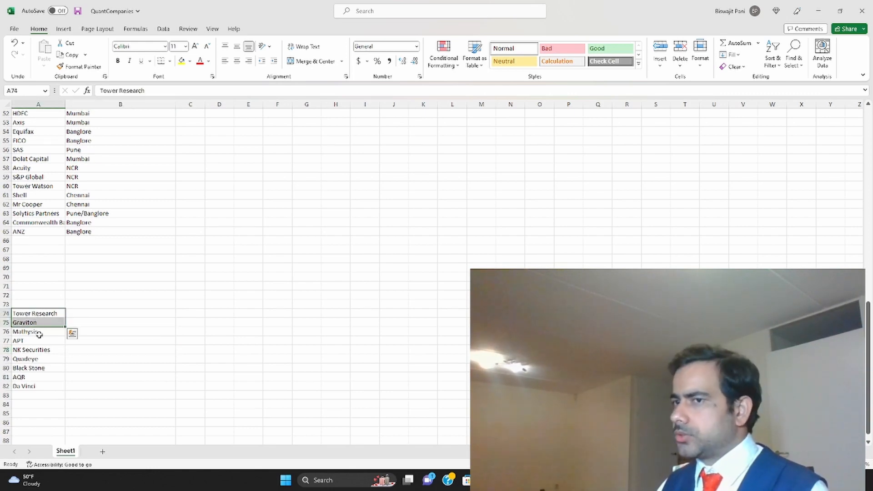
{"action": "left_click", "coordinate": [33, 340]}
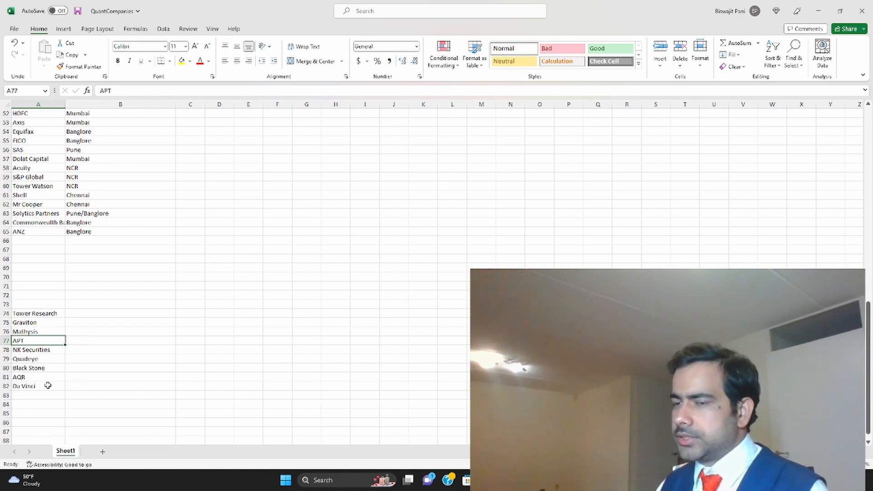
{"action": "left_click", "coordinate": [24, 386]}
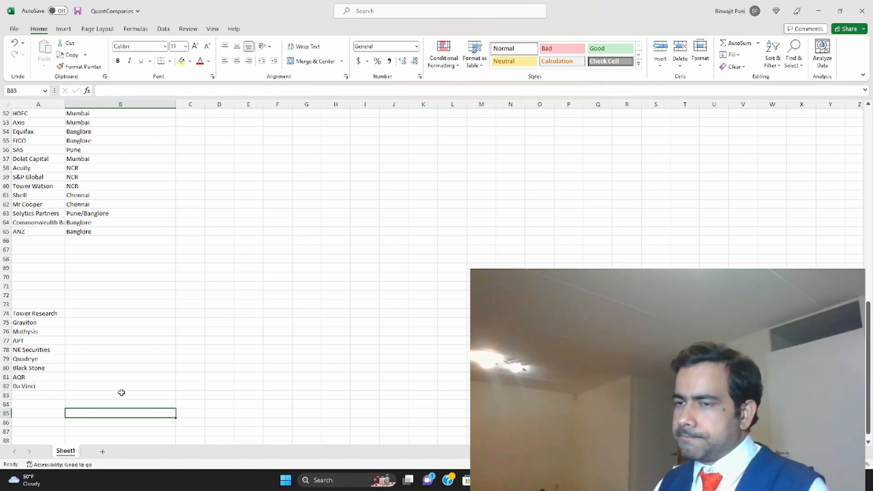
{"action": "left_click", "coordinate": [38, 367]}
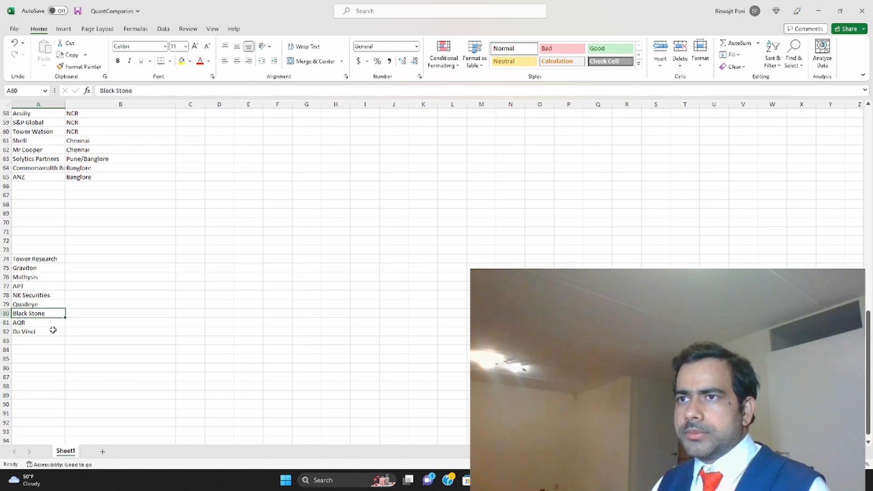
{"action": "scroll", "scroll_direction": "up", "scroll_amount": 3}
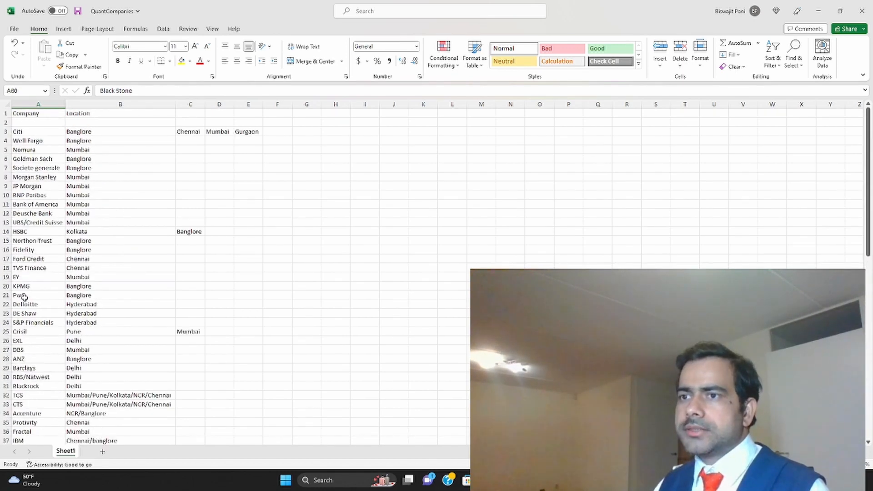
{"action": "scroll", "scroll_direction": "down", "scroll_amount": 3}
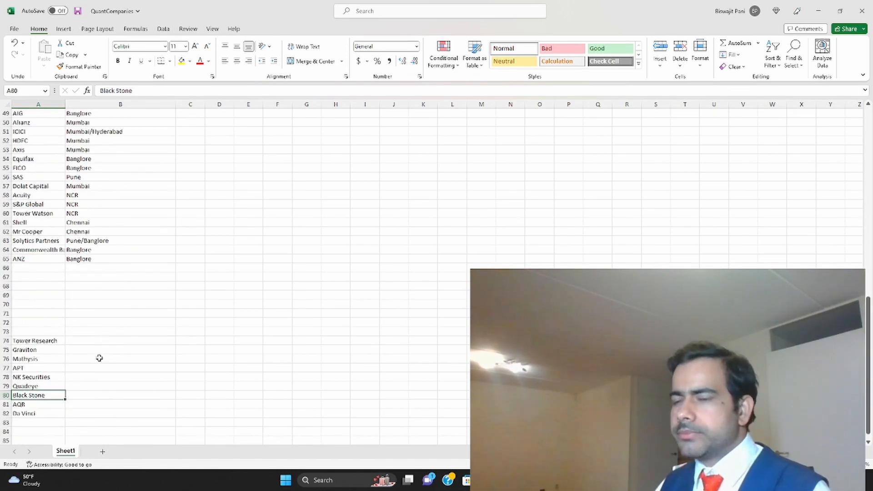
{"action": "scroll", "scroll_direction": "down", "scroll_amount": 3}
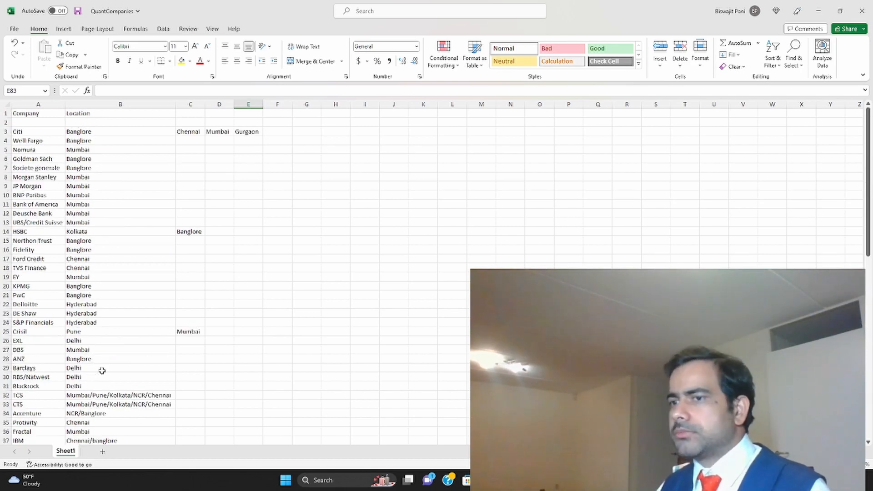
{"action": "scroll", "scroll_direction": "down", "scroll_amount": 3}
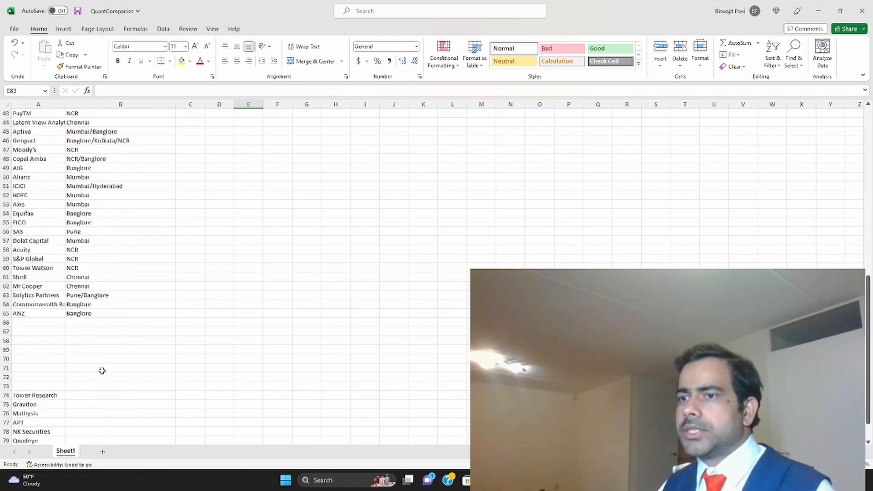
{"action": "scroll", "scroll_direction": "down", "scroll_amount": 3}
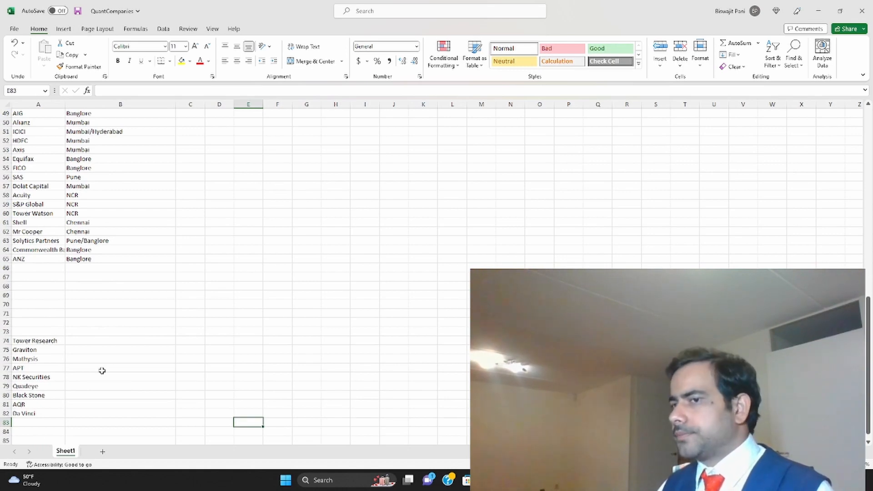
{"action": "scroll", "scroll_direction": "up", "scroll_amount": 3}
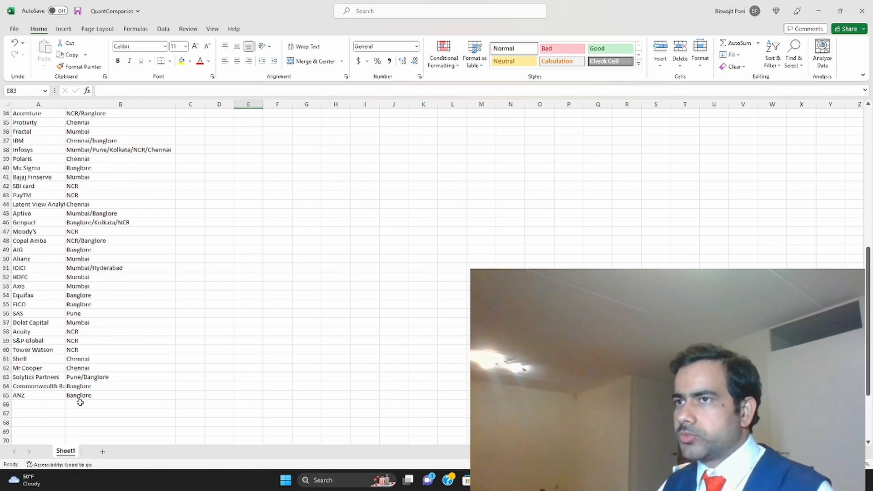